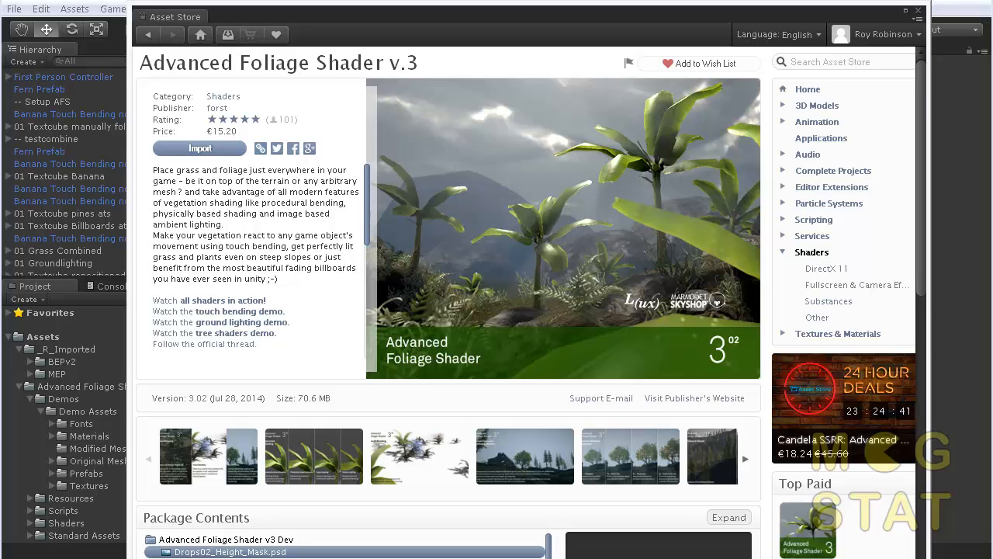
mouse_move(309, 320)
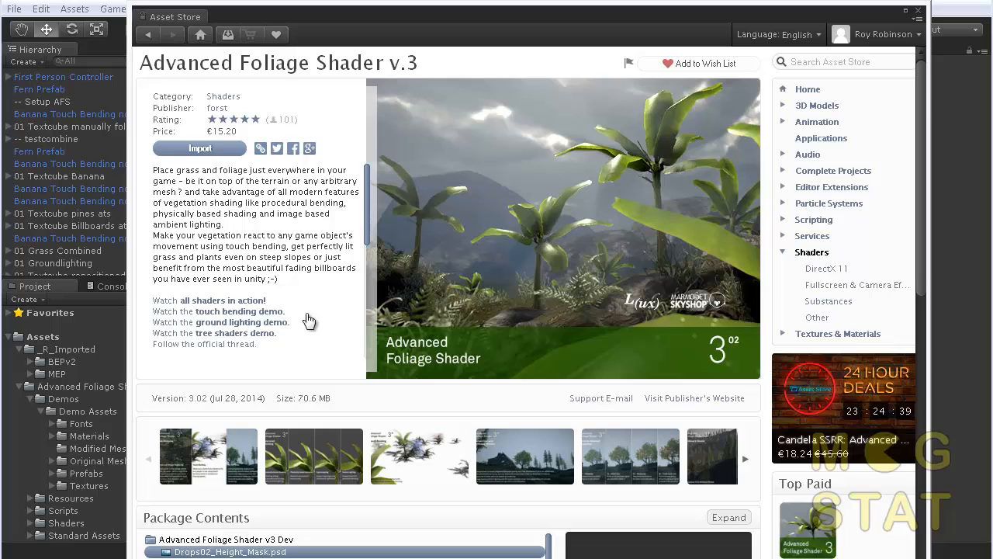
mouse_move(226, 83)
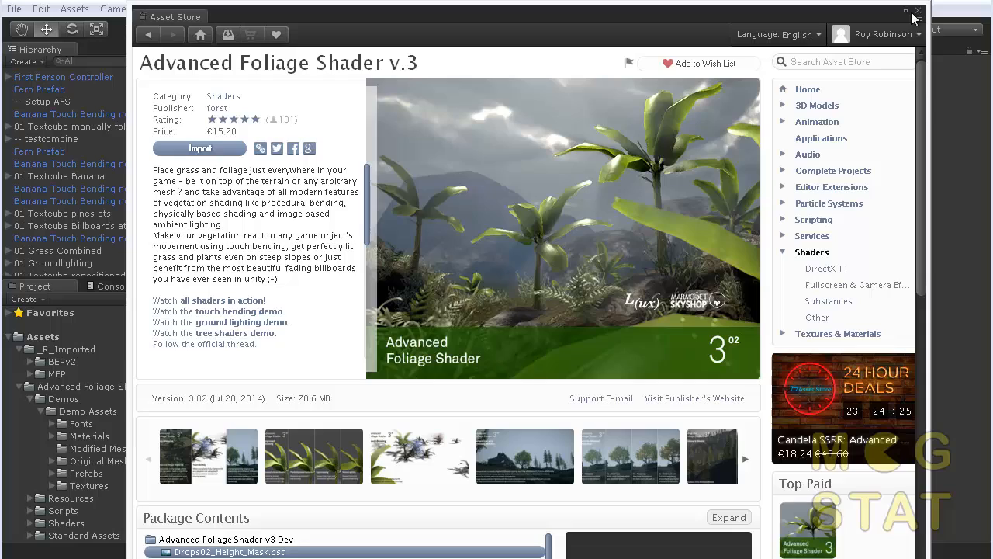
Step: Close the Asset Store and open the Advanced Foliage Shader v3 Demos folder of six scenes
click(924, 10)
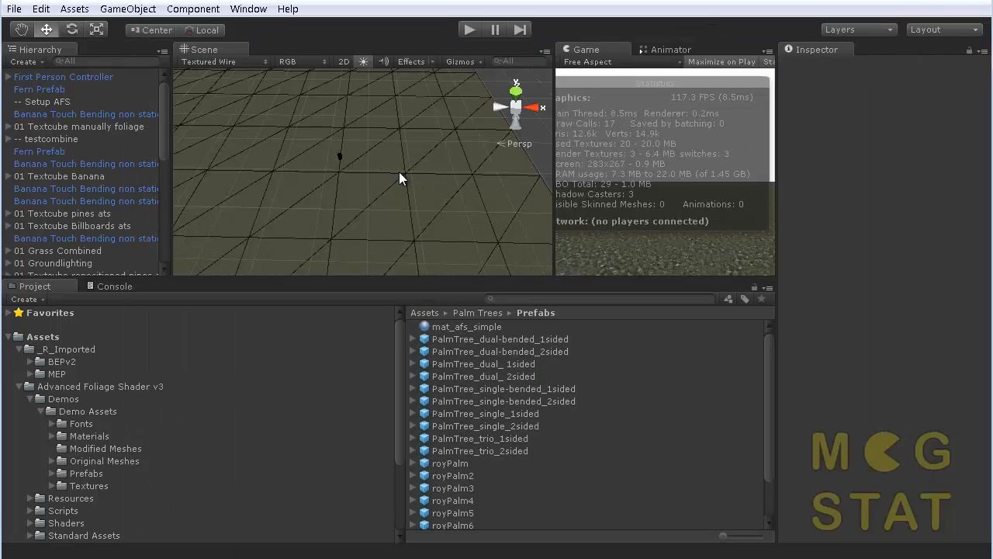
mouse_move(400, 177)
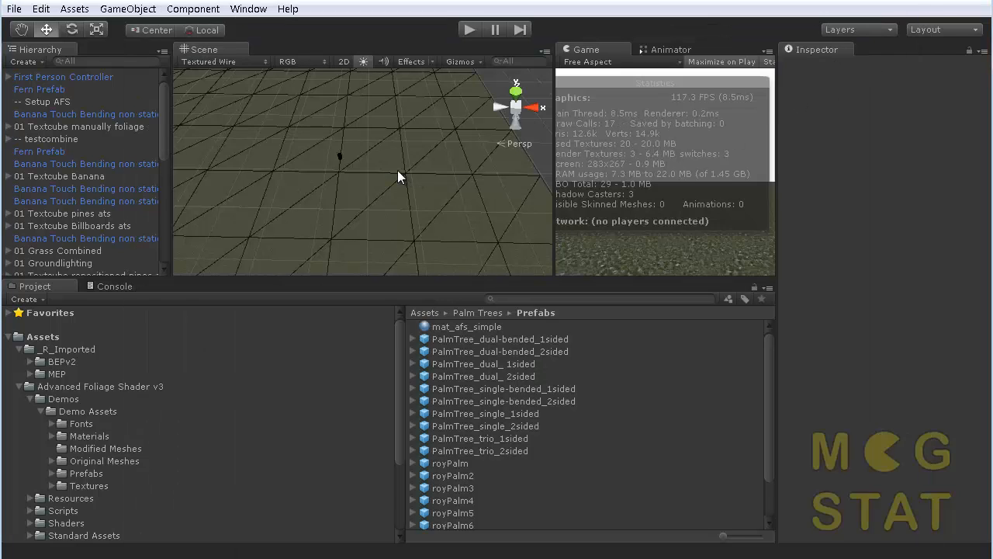
click(63, 398)
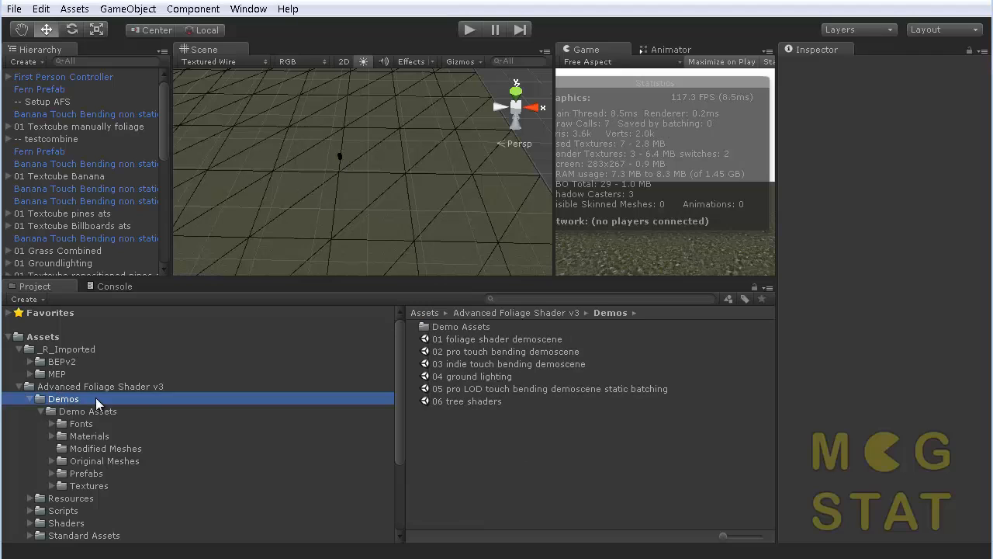
mouse_move(493, 341)
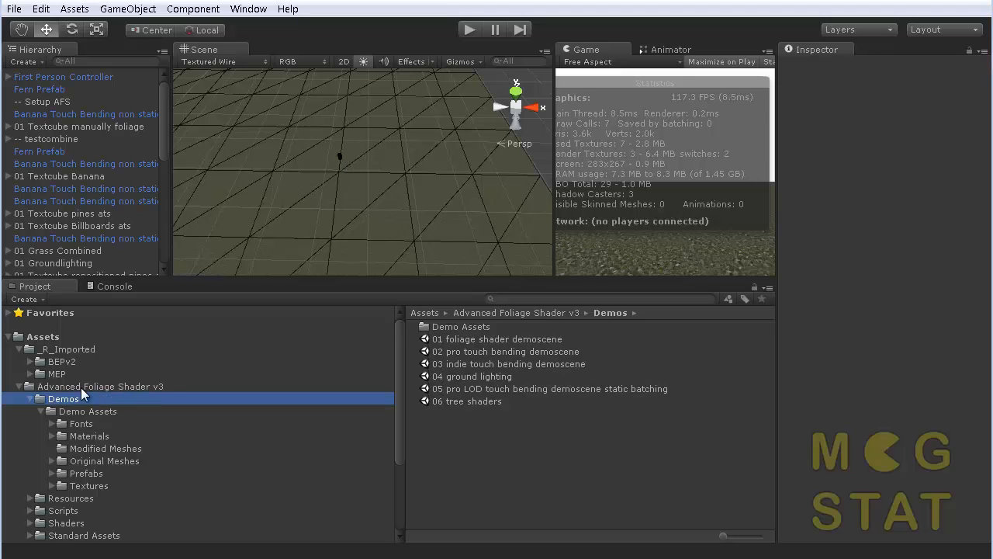
mouse_move(446, 214)
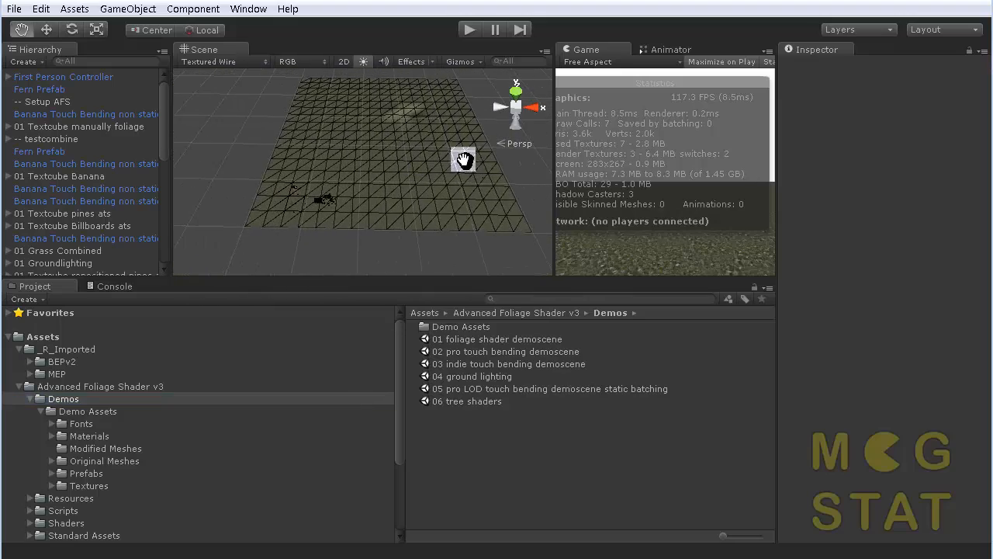
drag(464, 161, 402, 146)
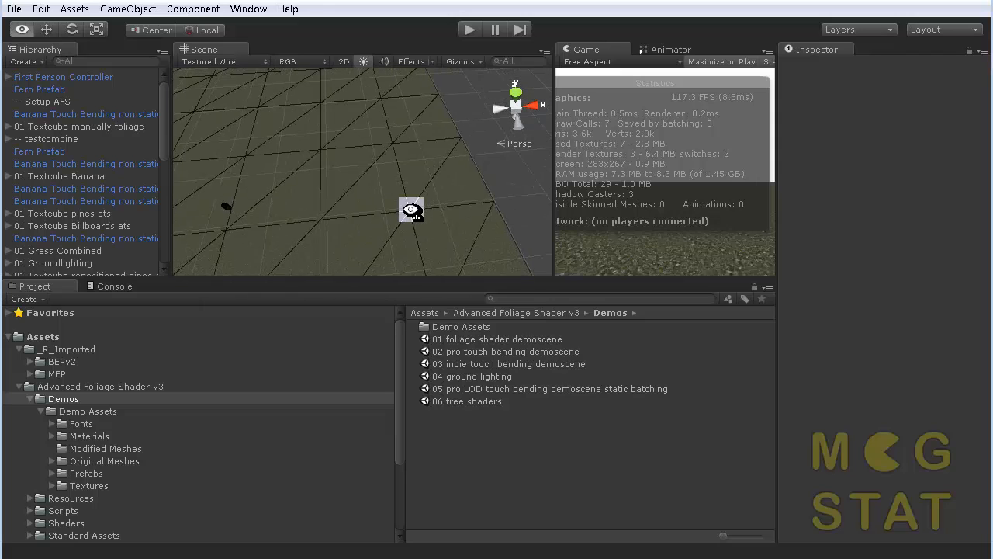
drag(411, 209, 433, 205)
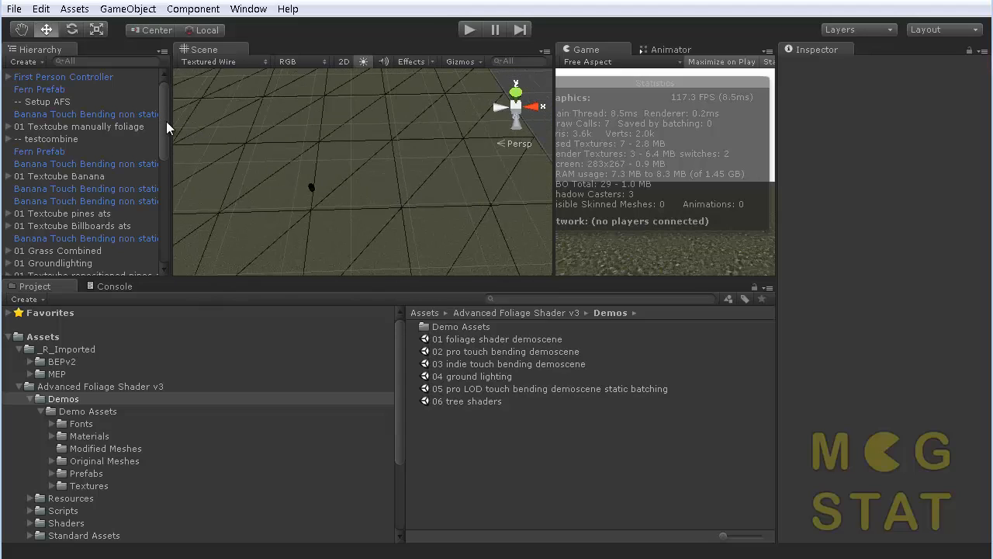
Step: Select the First Person Controller to show its components in the Inspector
click(64, 77)
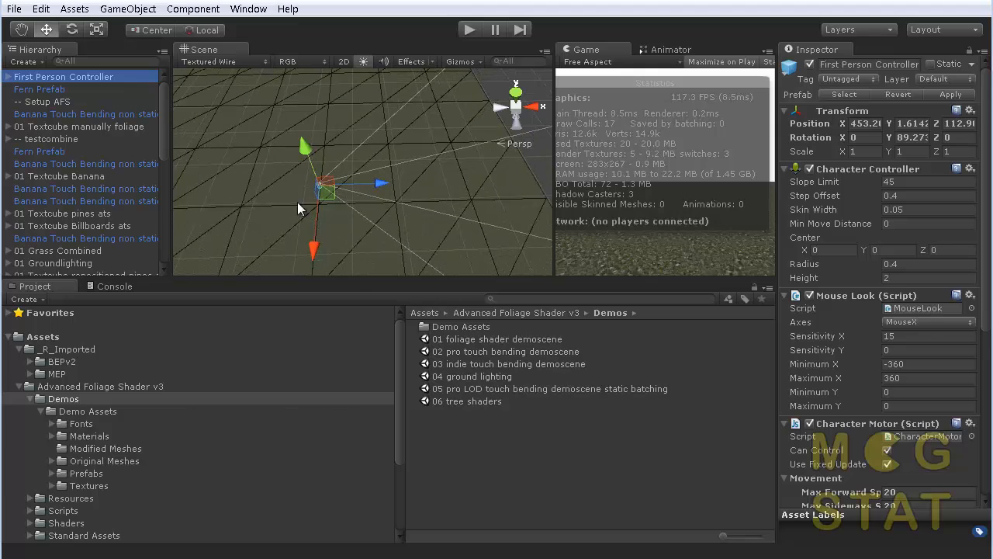
mouse_move(384, 189)
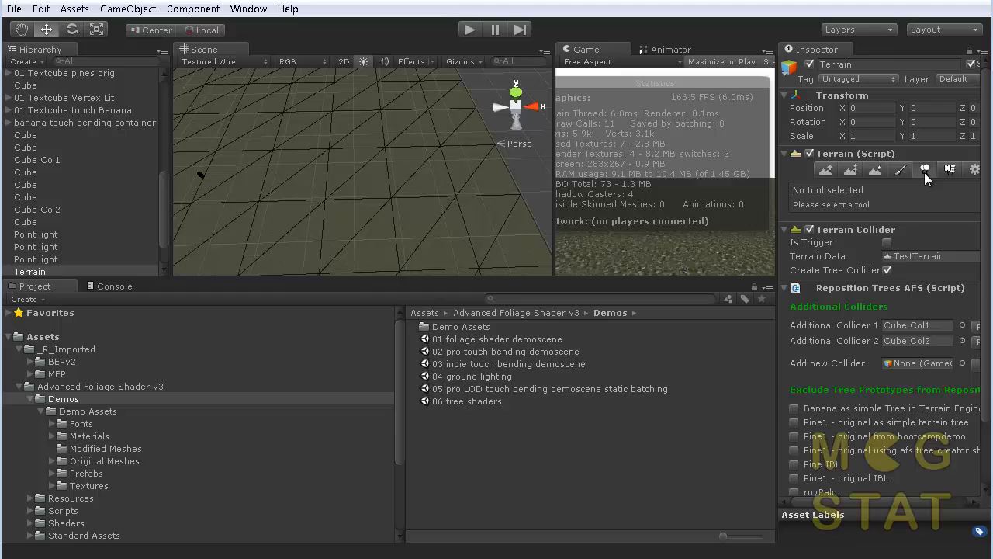
Step: Switch to Place Trees and locate each pine prototype's prefab, including Pine IBL and the original IBL pine
click(924, 169)
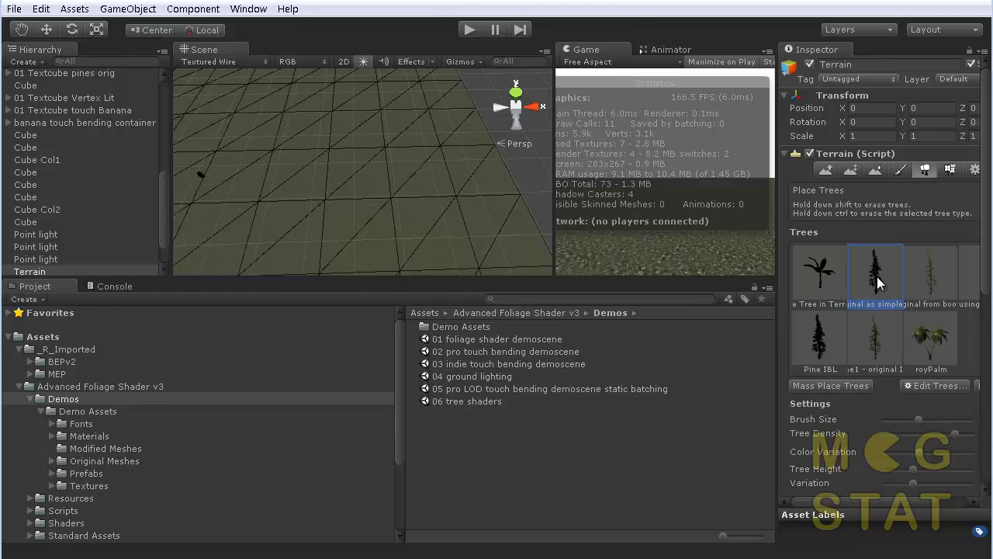
click(930, 337)
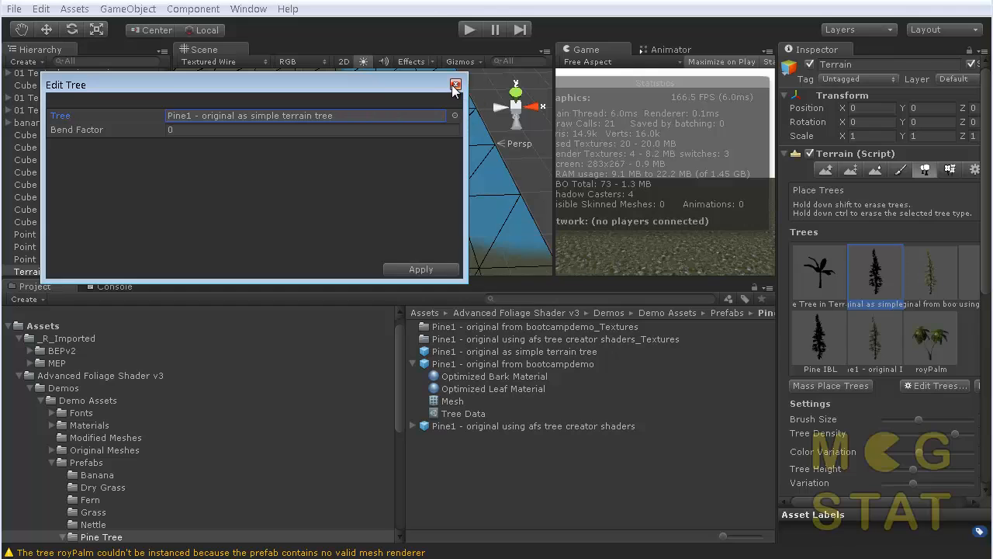
click(456, 85)
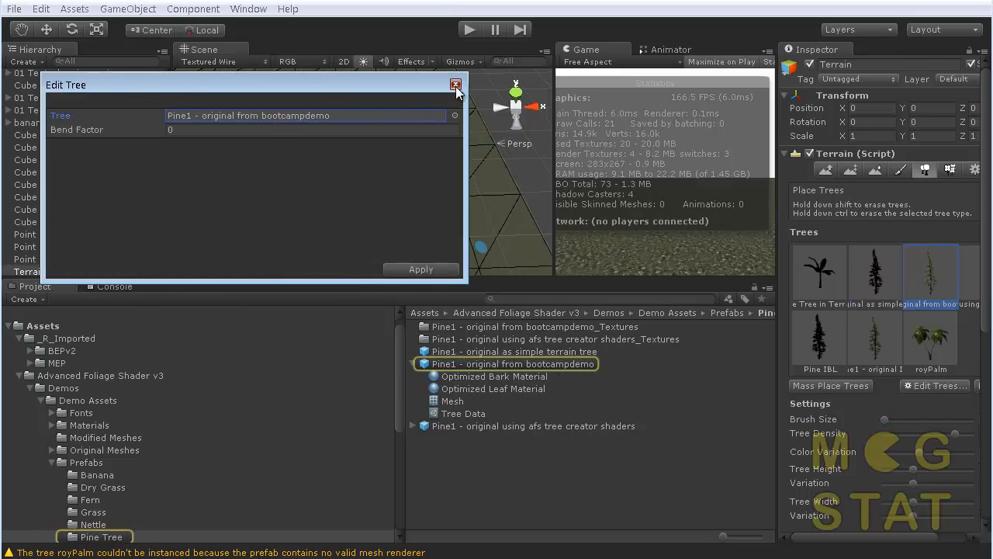
click(929, 273)
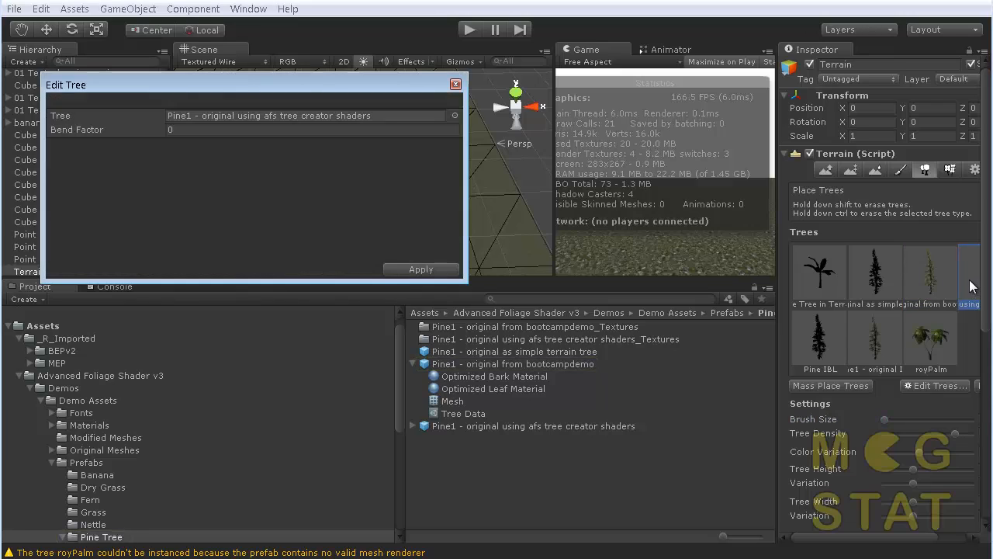
mouse_move(276, 128)
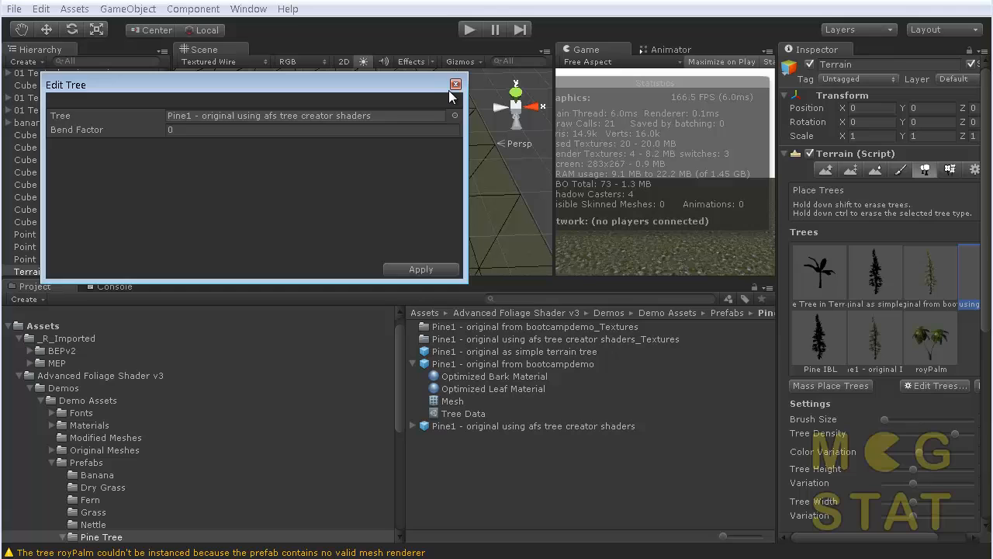
click(455, 84)
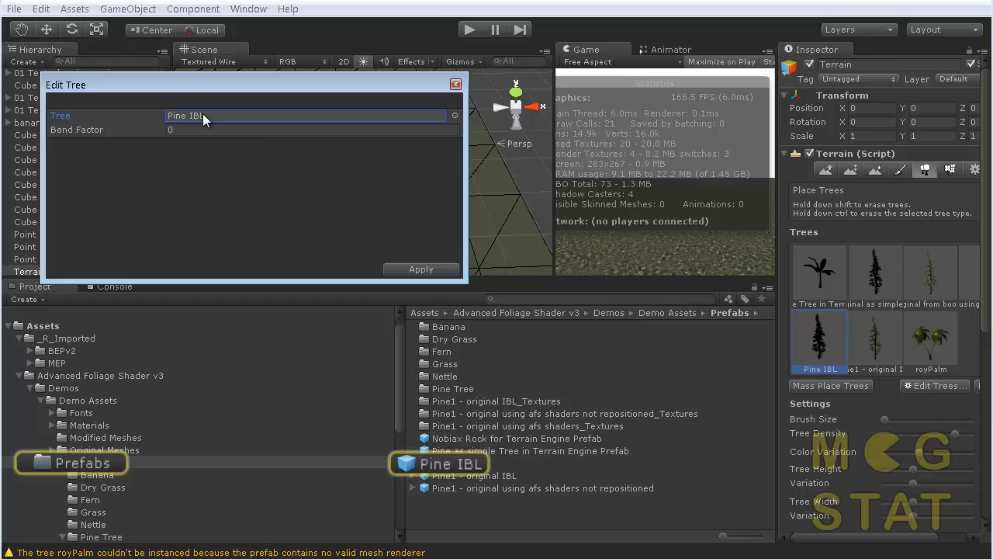
click(456, 84)
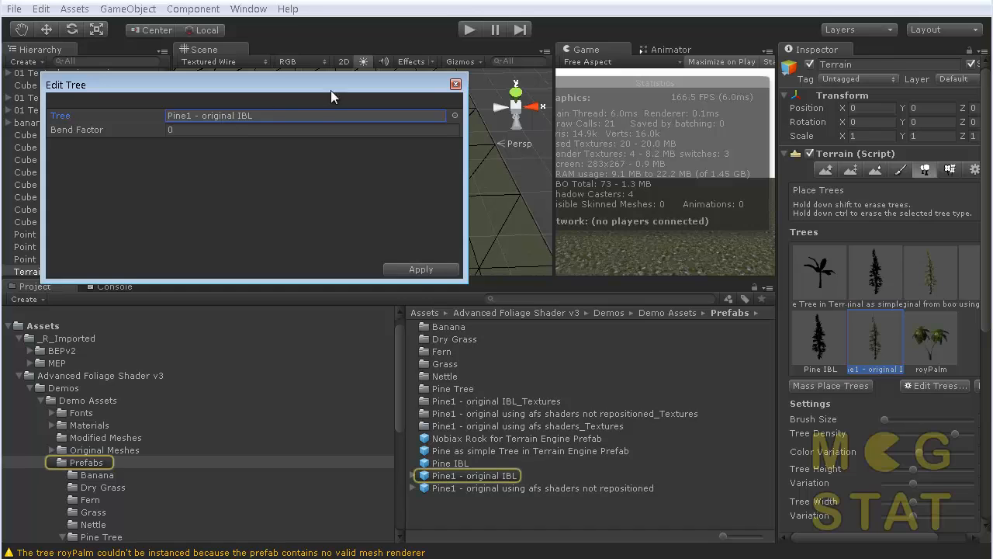
click(456, 84)
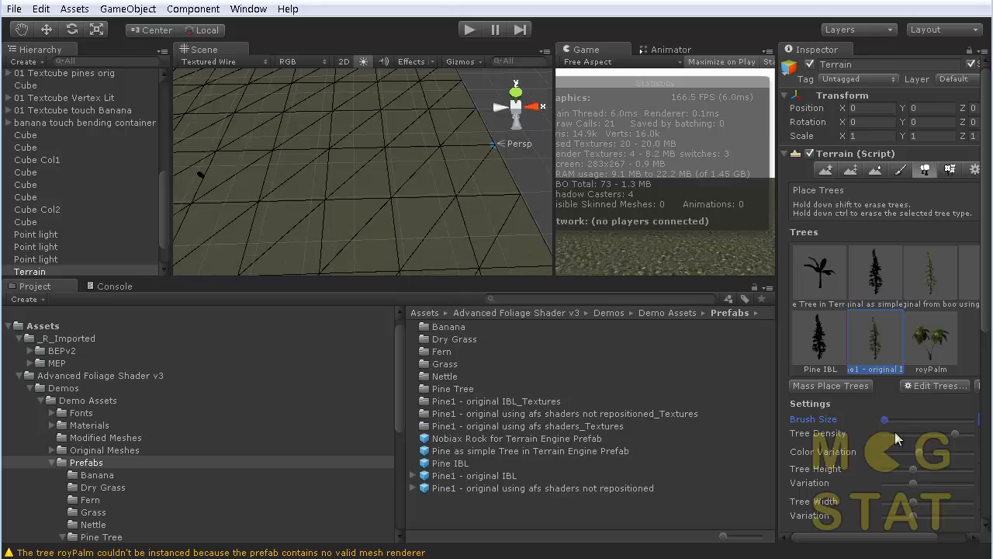
mouse_move(898, 434)
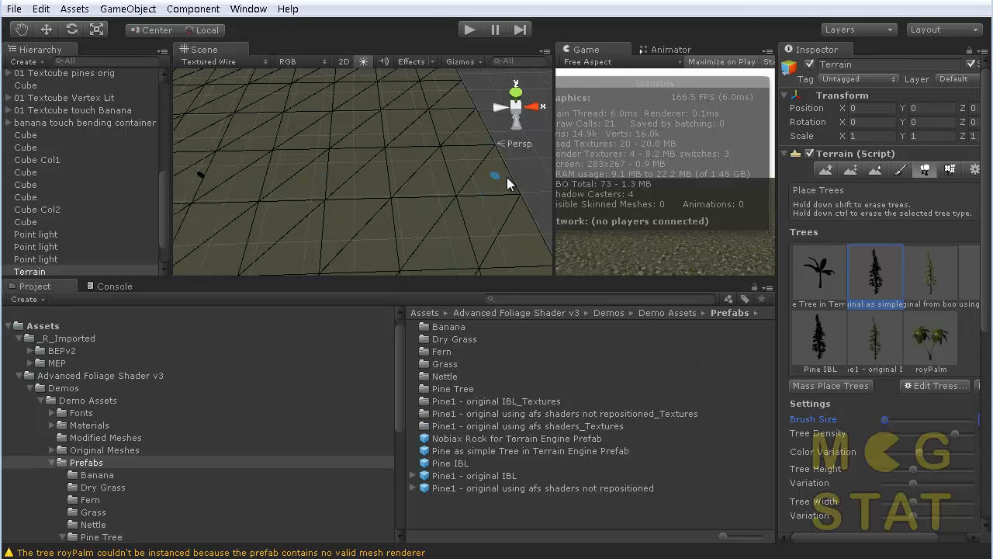
mouse_move(477, 179)
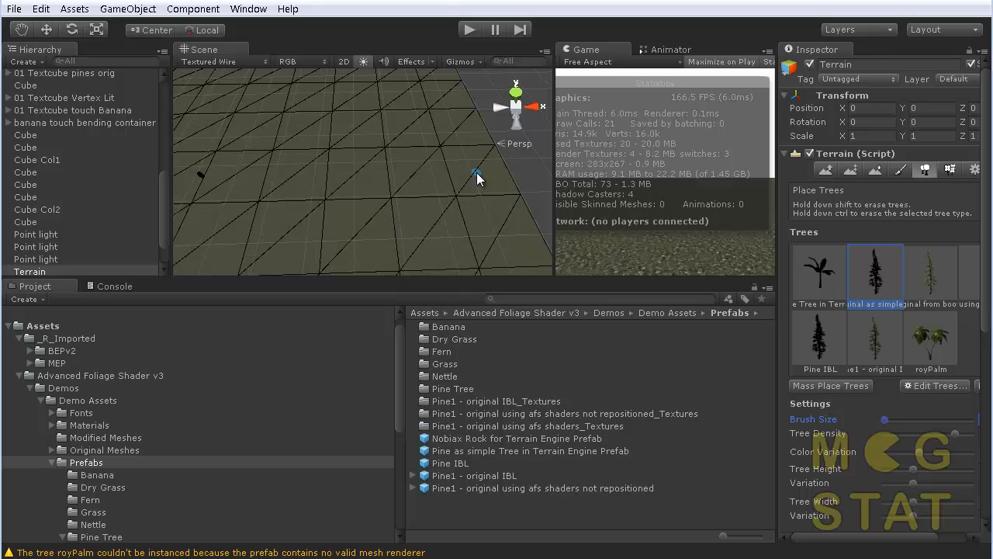
Step: Paint a test pine onto the terrain, run the scene, then pick the banana-like tree prototype
click(477, 167)
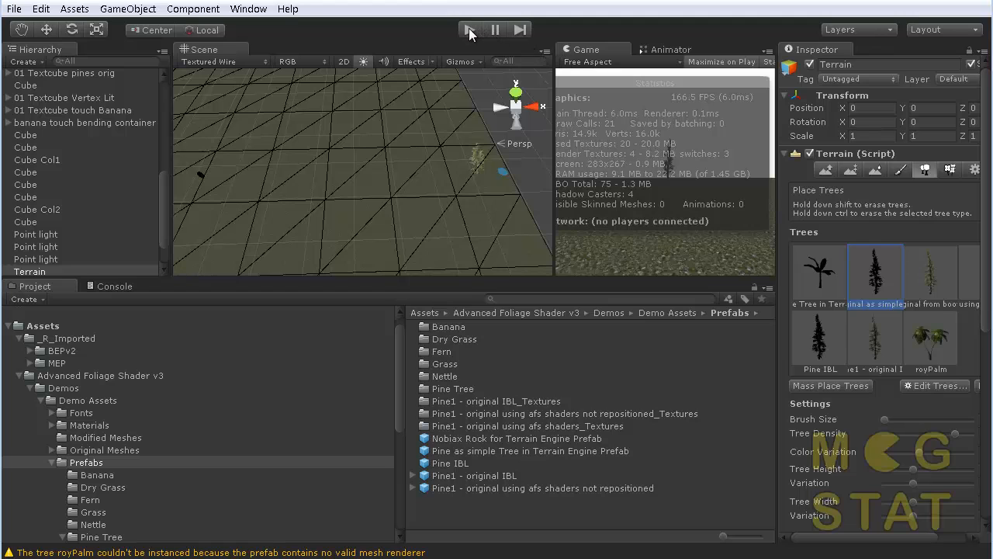
click(469, 29)
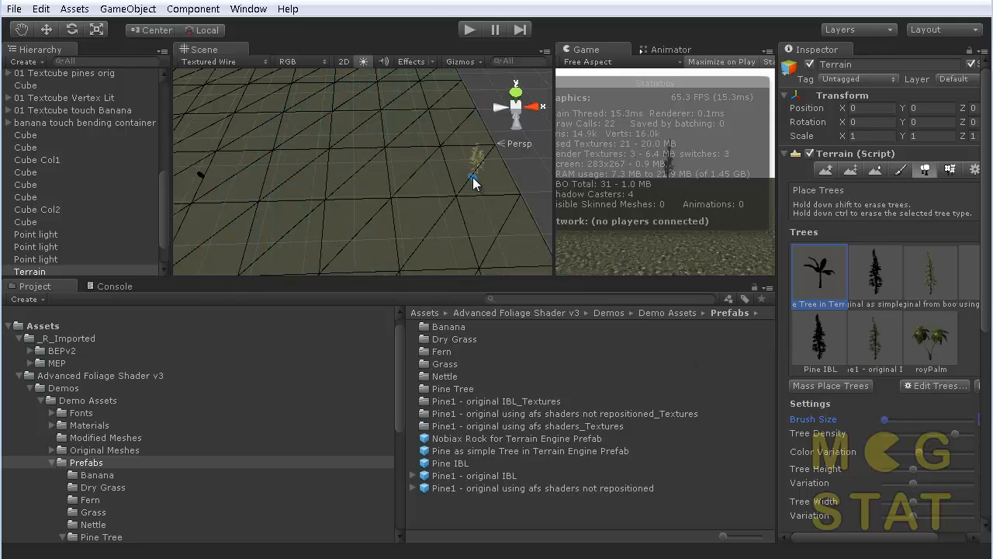
click(475, 183)
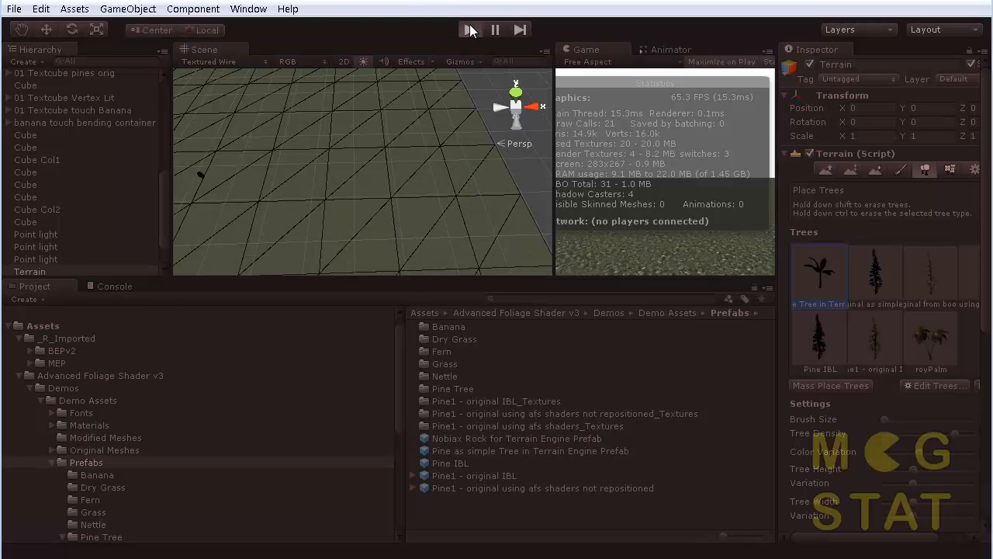
Step: Read play-mode stats, choose the simple terrain pine, and run again to view it
click(470, 29)
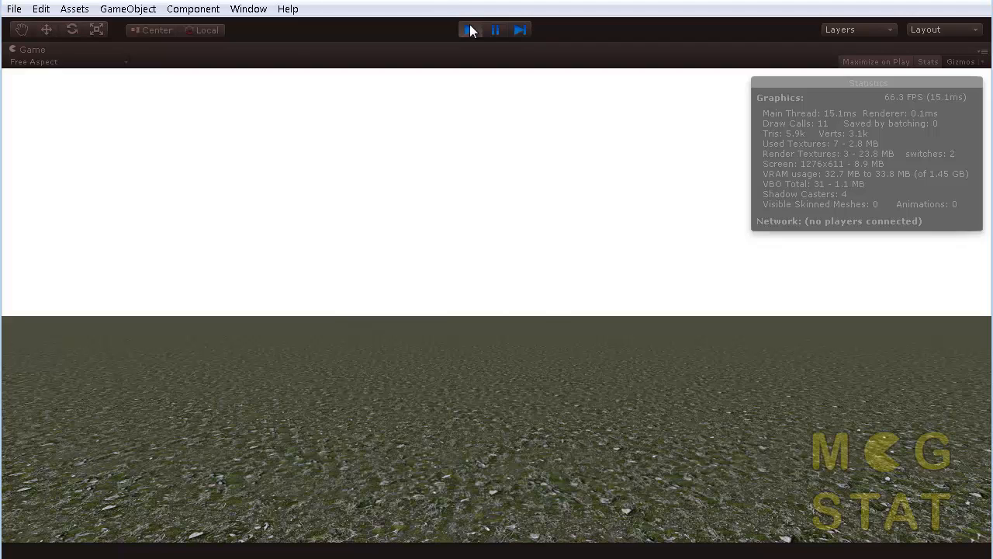
click(469, 30)
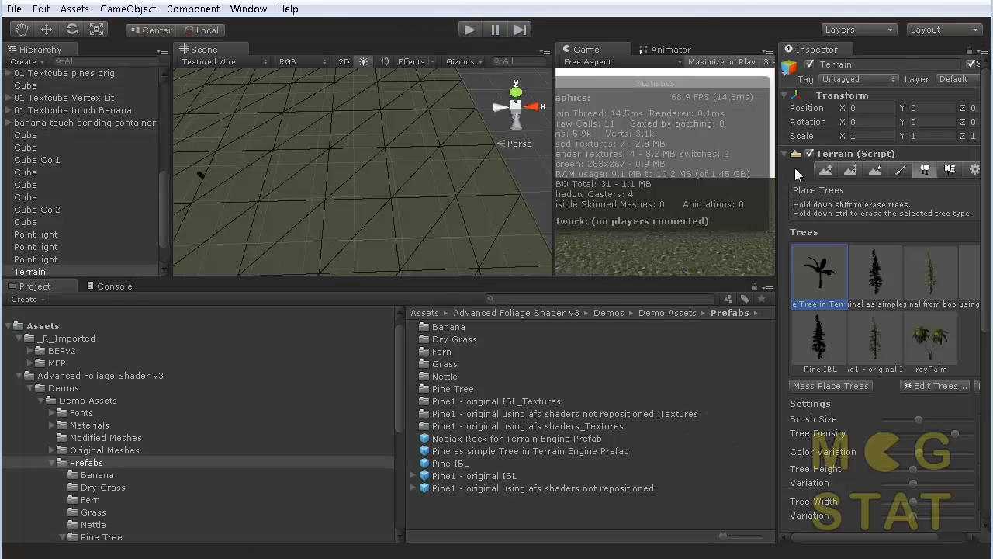
click(875, 273)
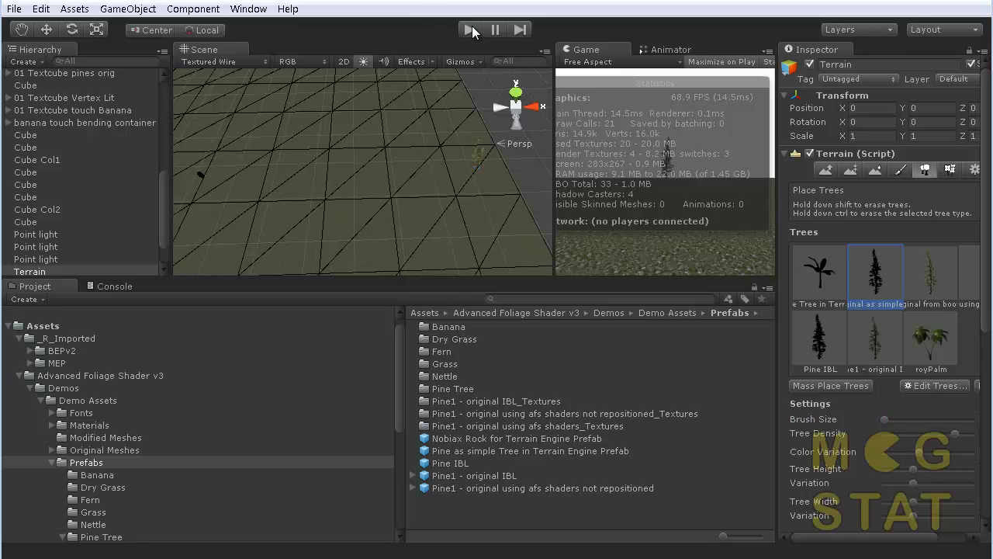
click(470, 30)
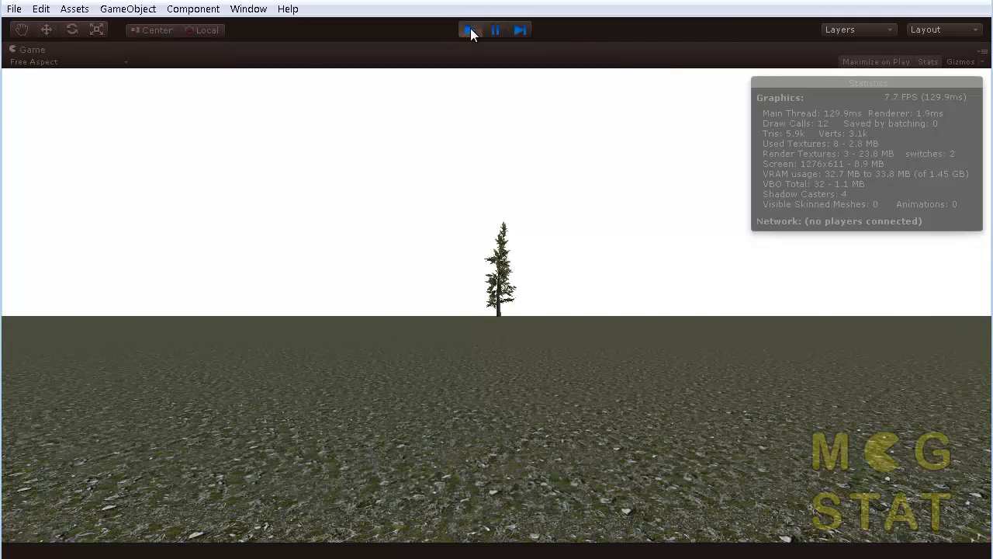
click(470, 29)
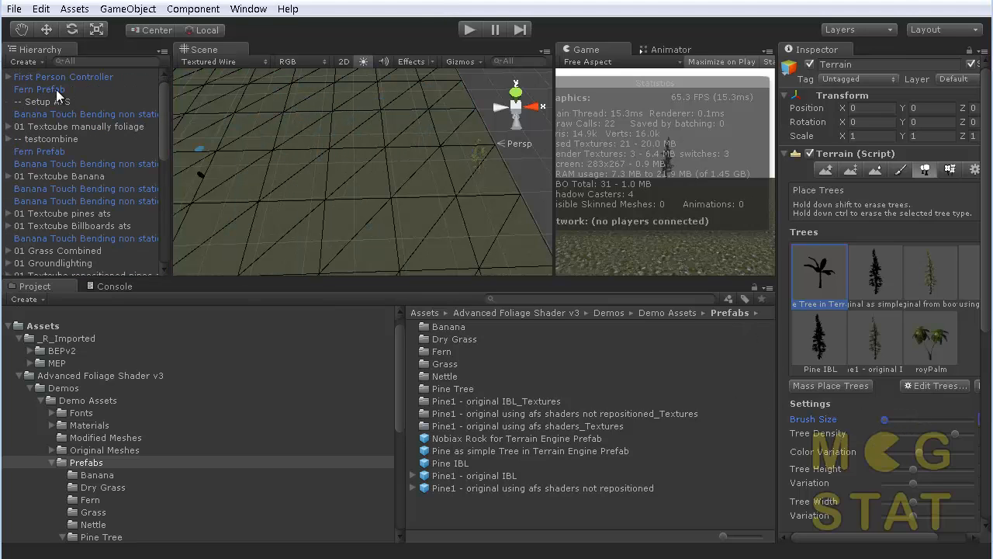
click(64, 76)
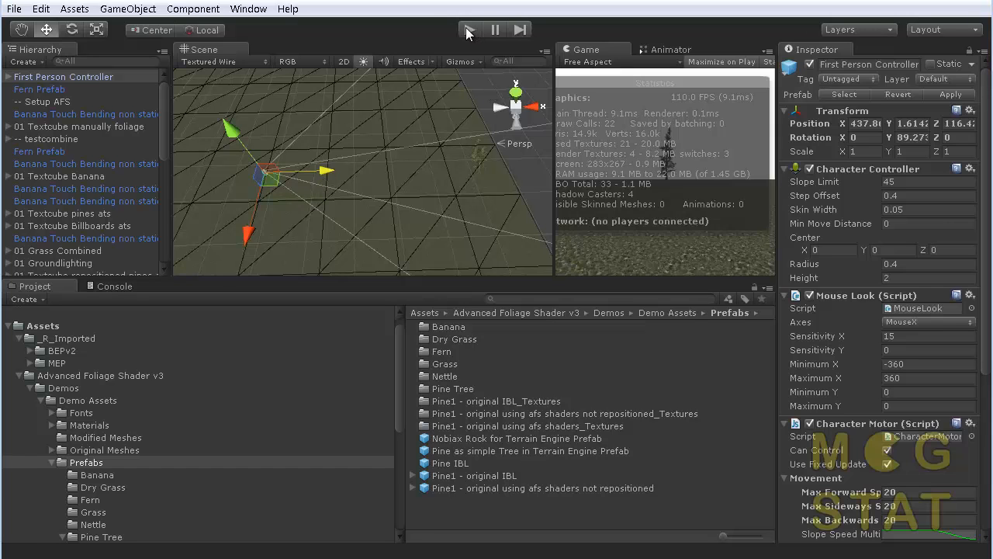
click(469, 29)
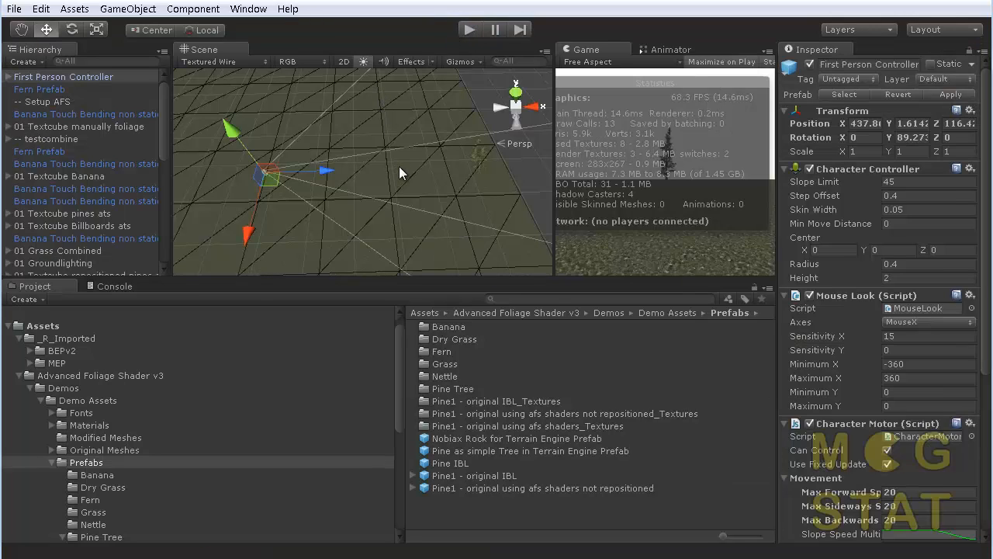
mouse_move(404, 238)
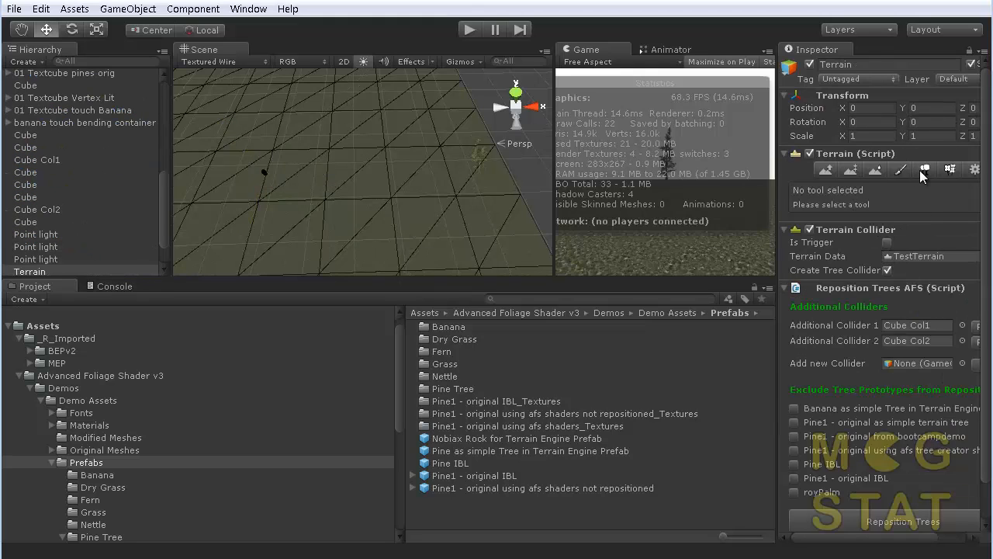
click(924, 169)
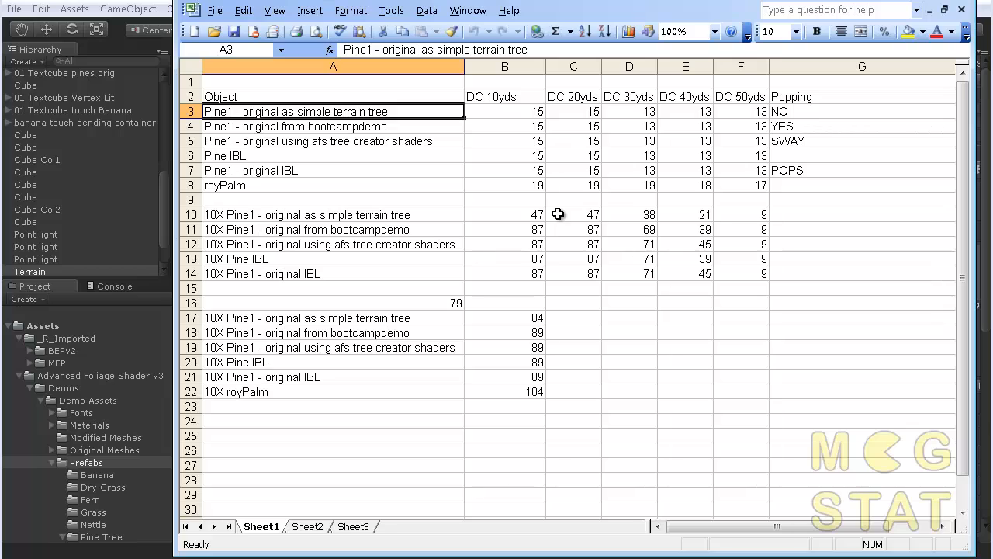
mouse_move(760, 129)
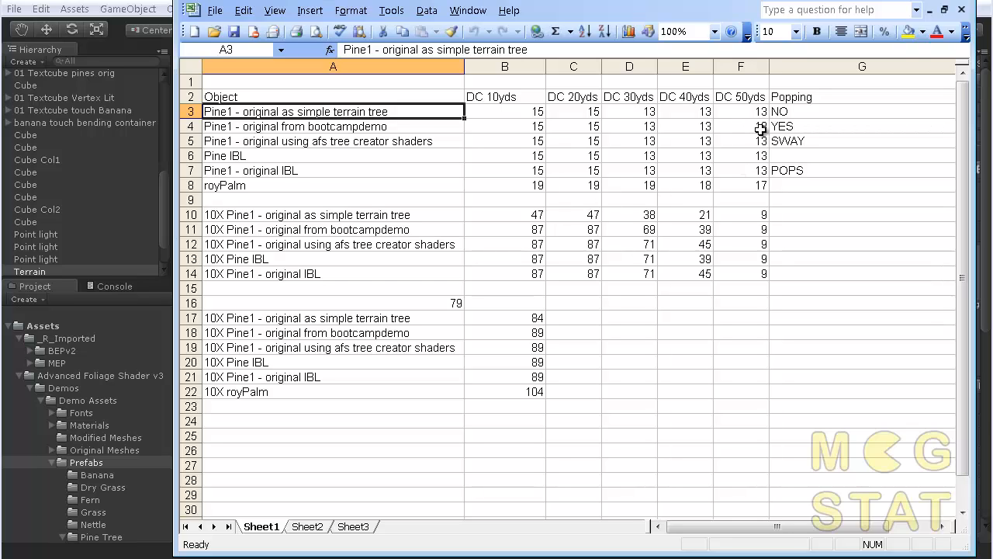
mouse_move(284, 123)
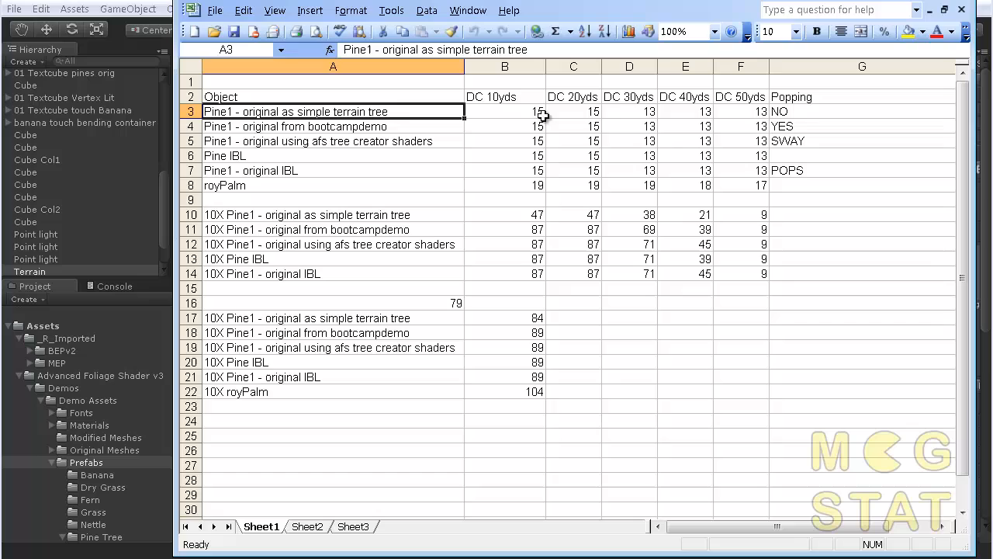
mouse_move(620, 115)
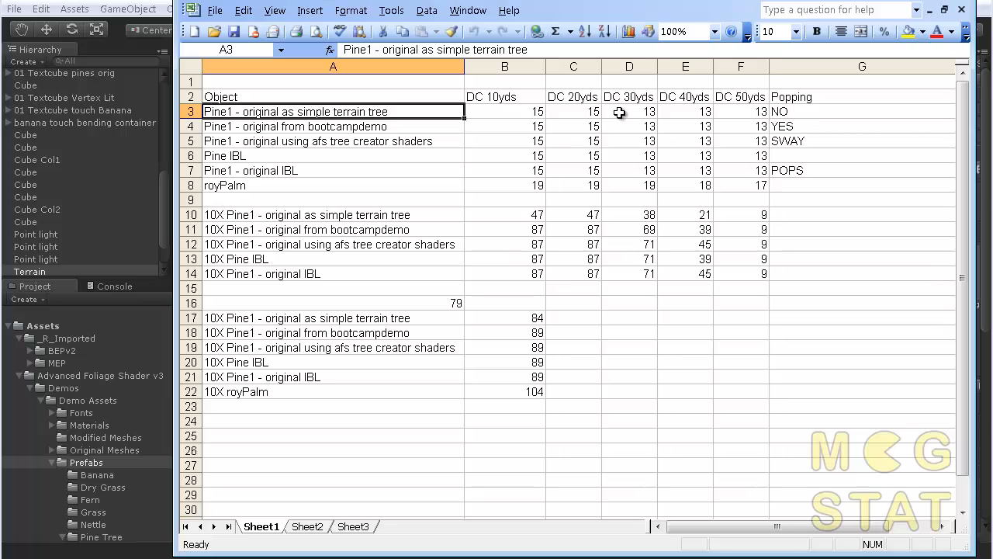
mouse_move(550, 167)
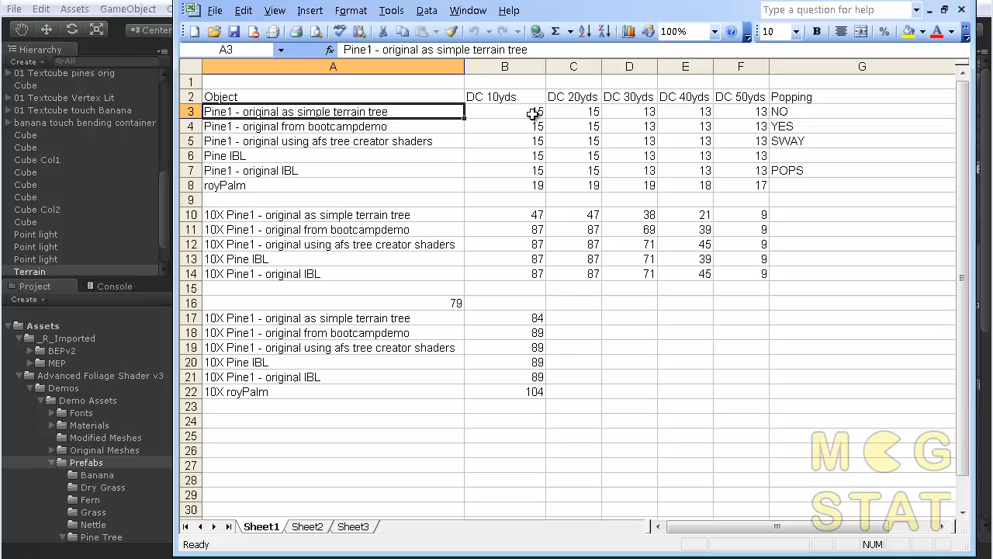
mouse_move(530, 179)
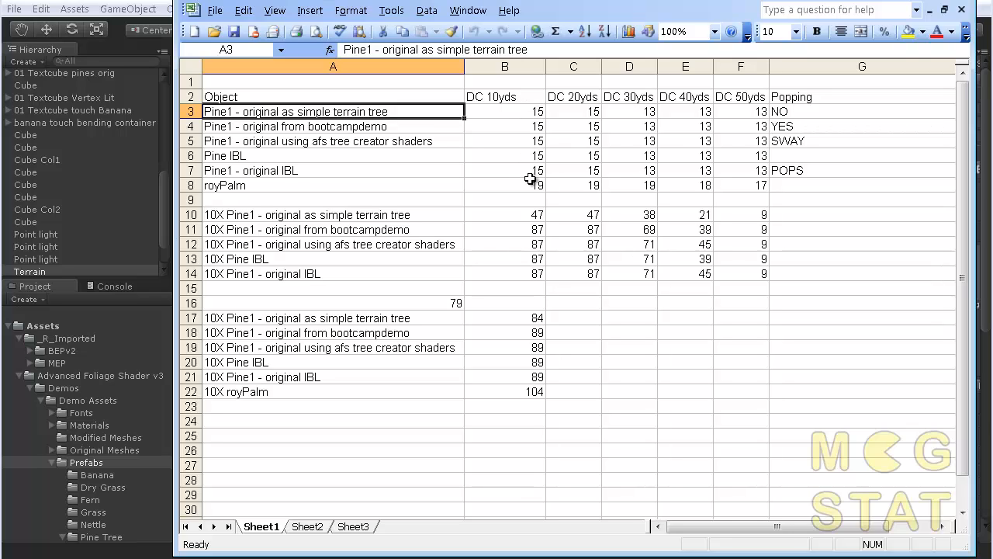
mouse_move(640, 111)
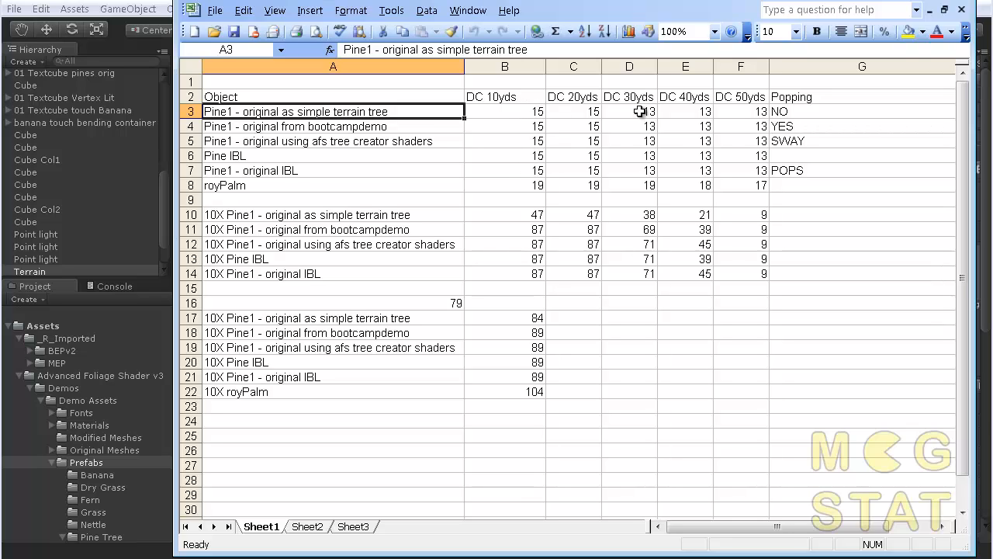
Step: Check the 50-yard (F3) and 10-yard (B3) draw call values, then return to Unity
click(740, 111)
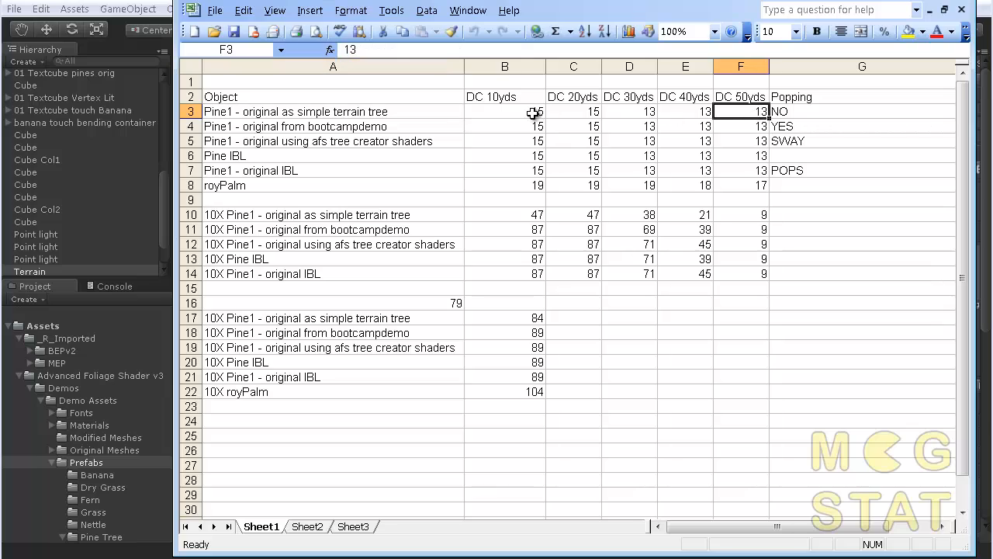
click(504, 111)
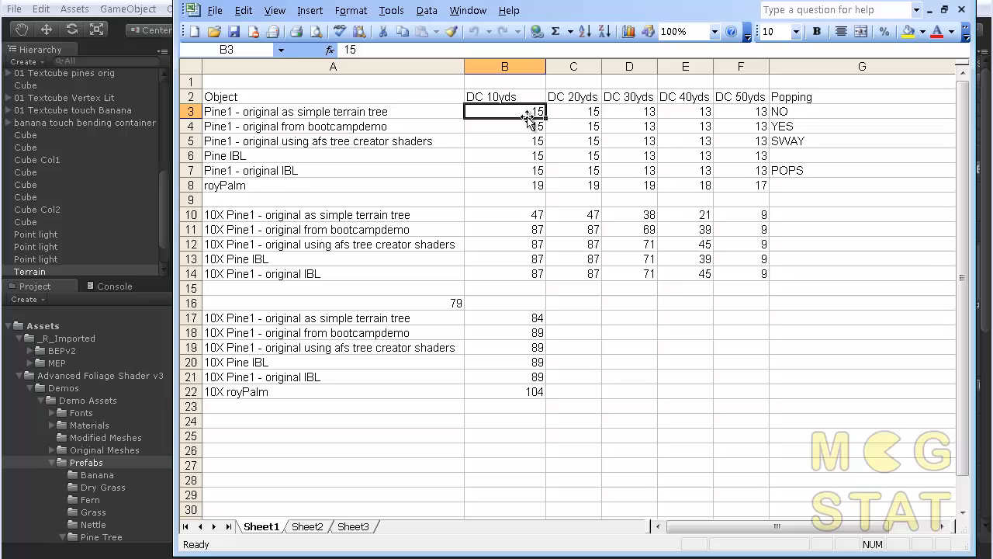
mouse_move(681, 109)
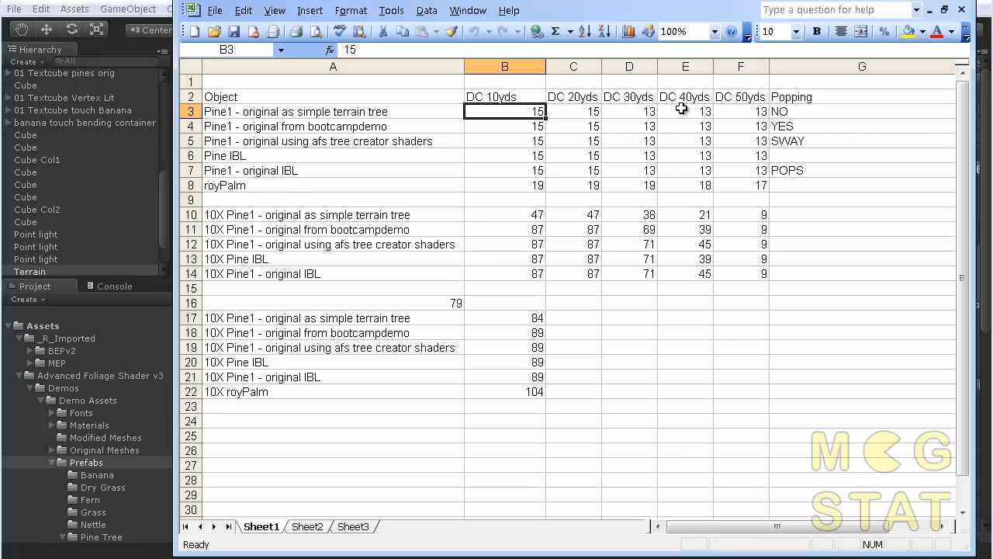
mouse_move(587, 131)
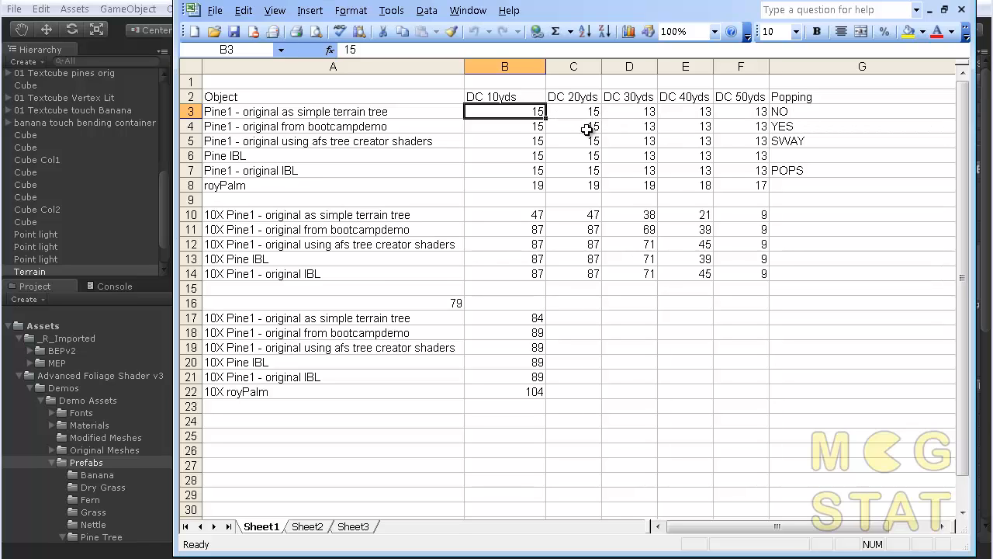
mouse_move(304, 229)
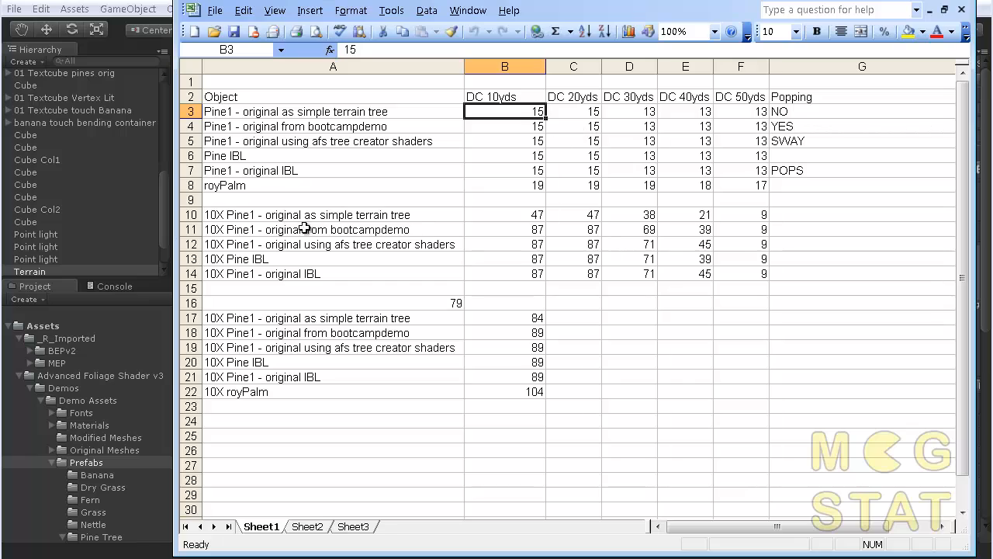
mouse_move(758, 218)
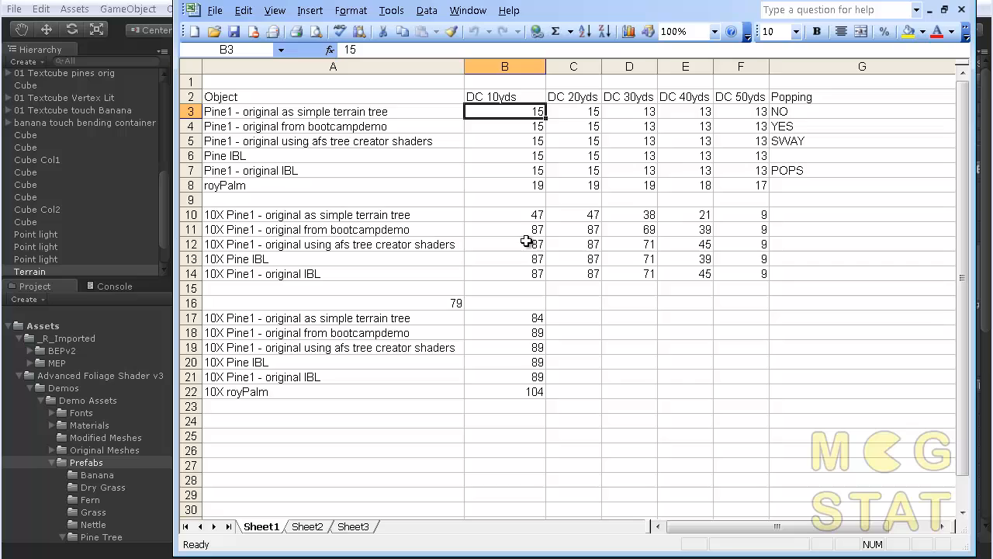
mouse_move(763, 243)
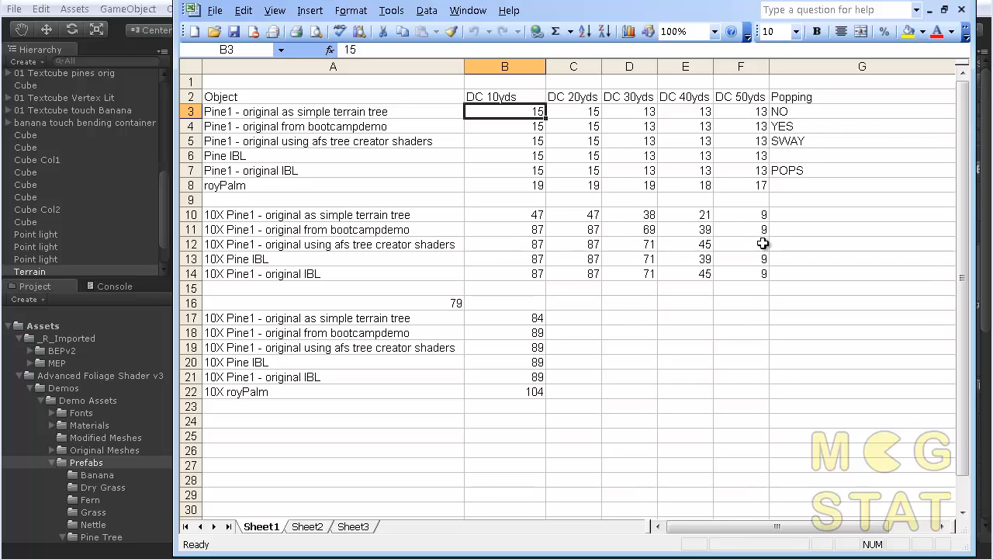
mouse_move(311, 213)
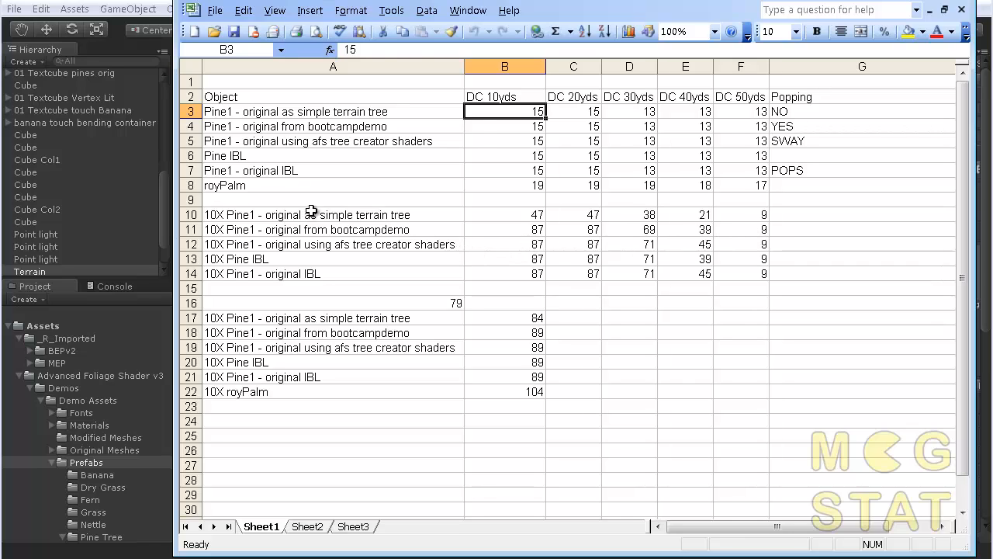
click(333, 214)
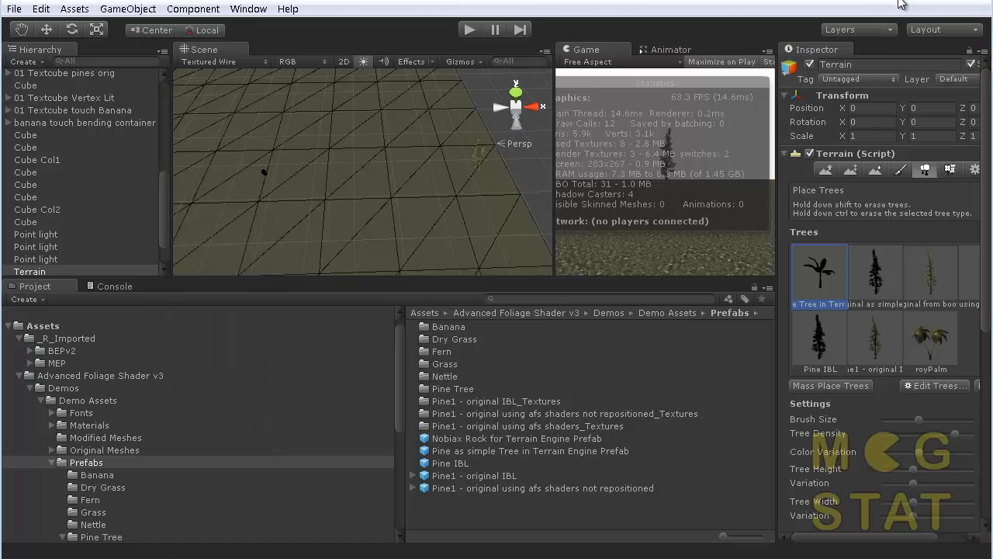
Step: Inspect the simple terrain pine's source prefab, close its settings, and reselect the Terrain
click(875, 276)
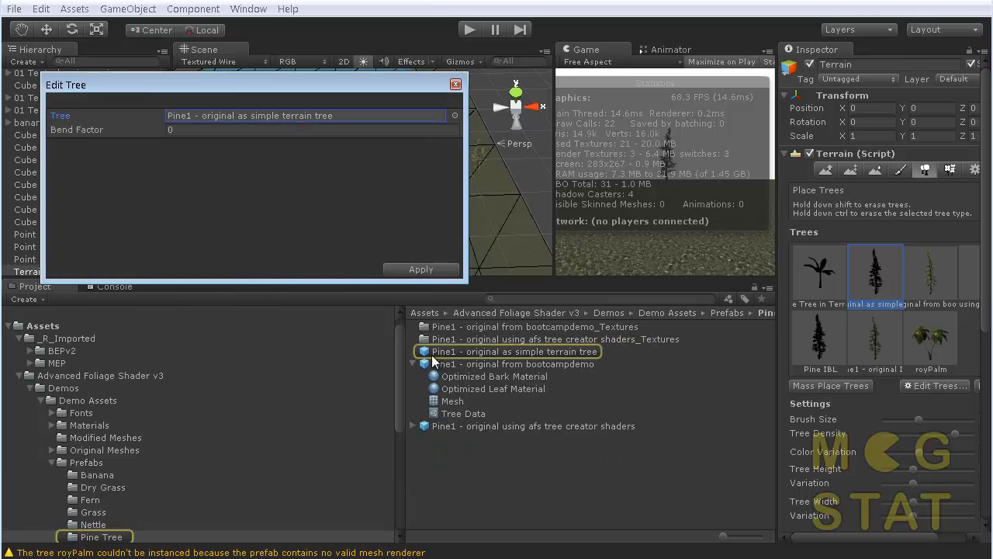
click(514, 352)
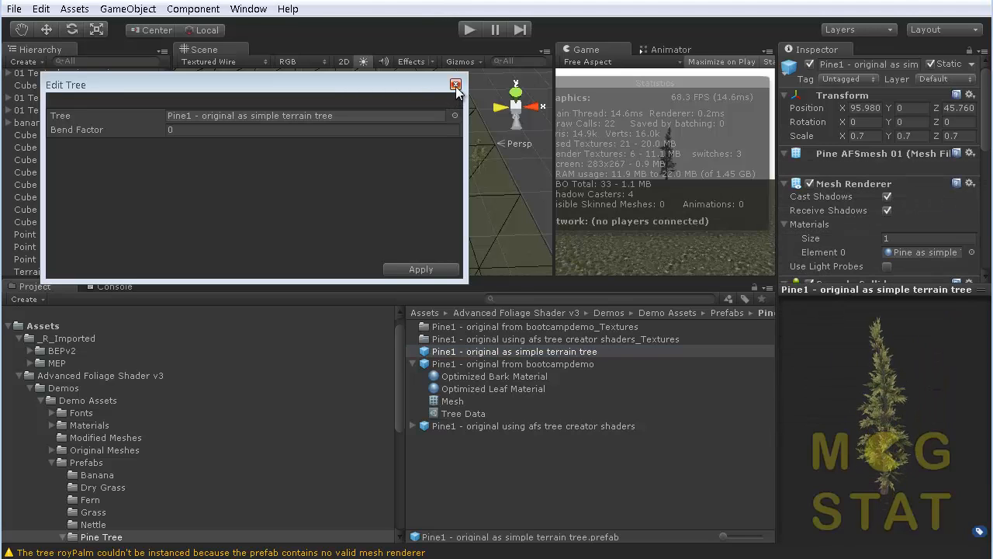
mouse_move(455, 84)
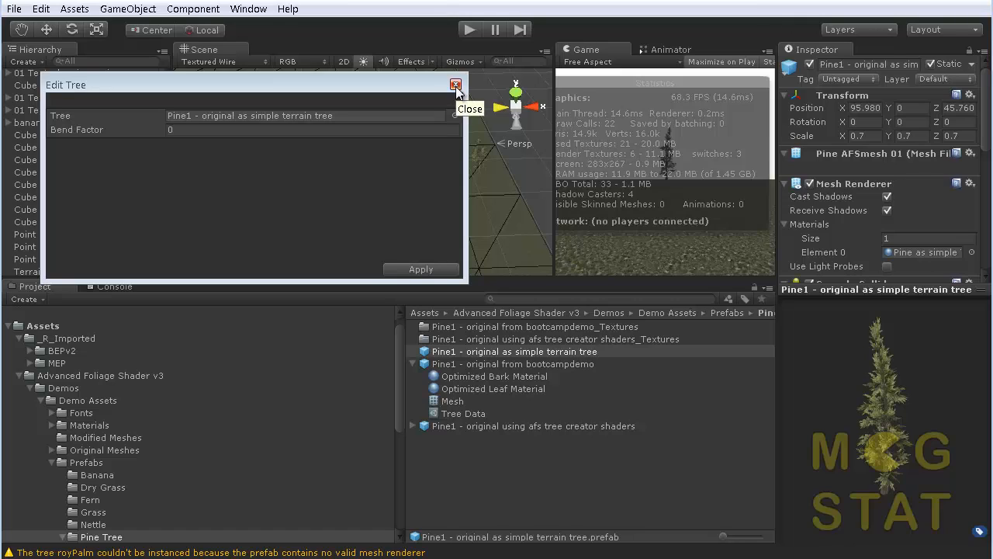
click(455, 85)
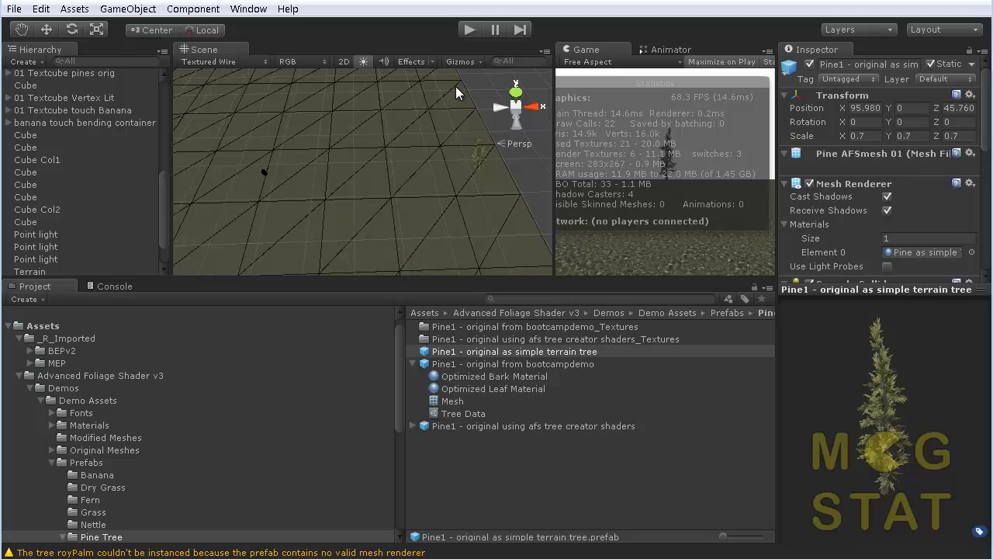
mouse_move(828, 183)
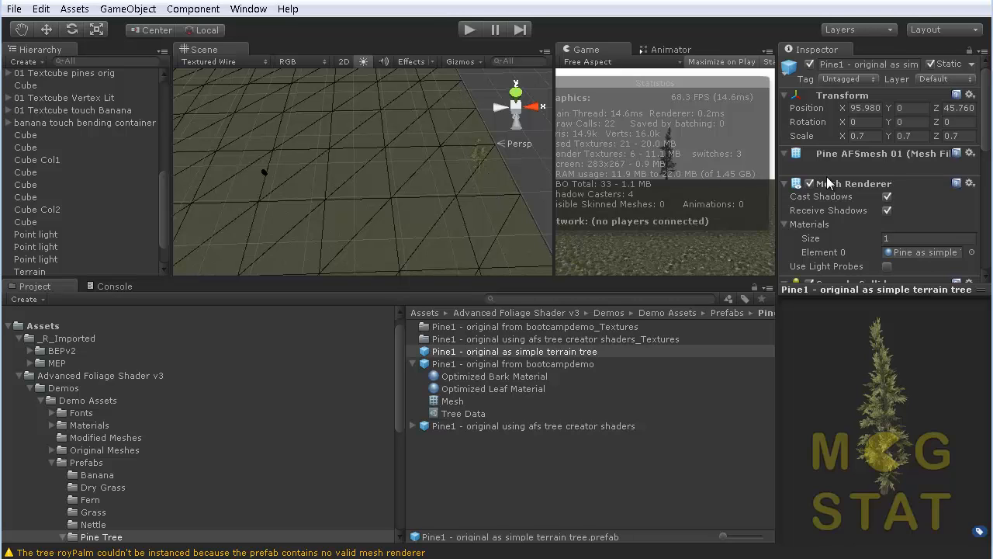
click(29, 271)
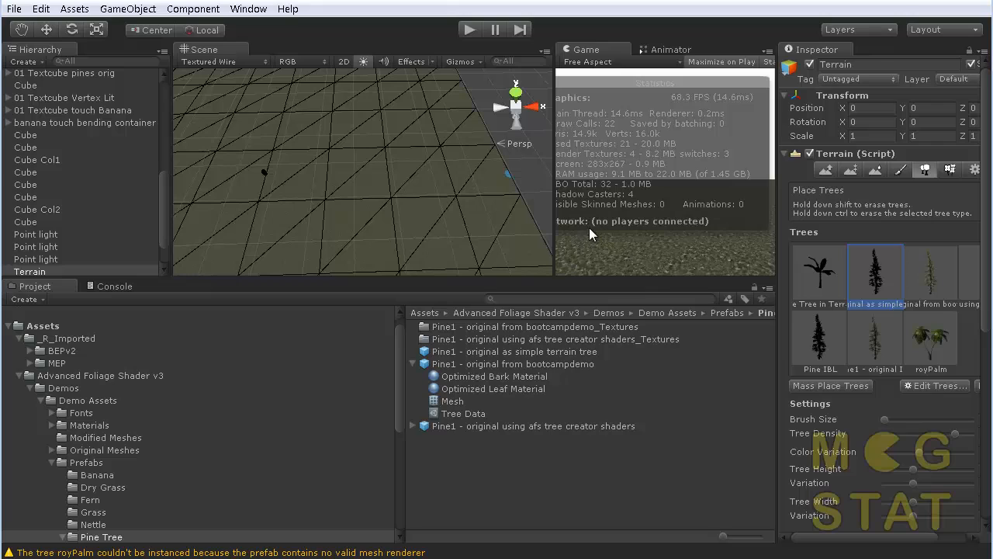
mouse_move(461, 130)
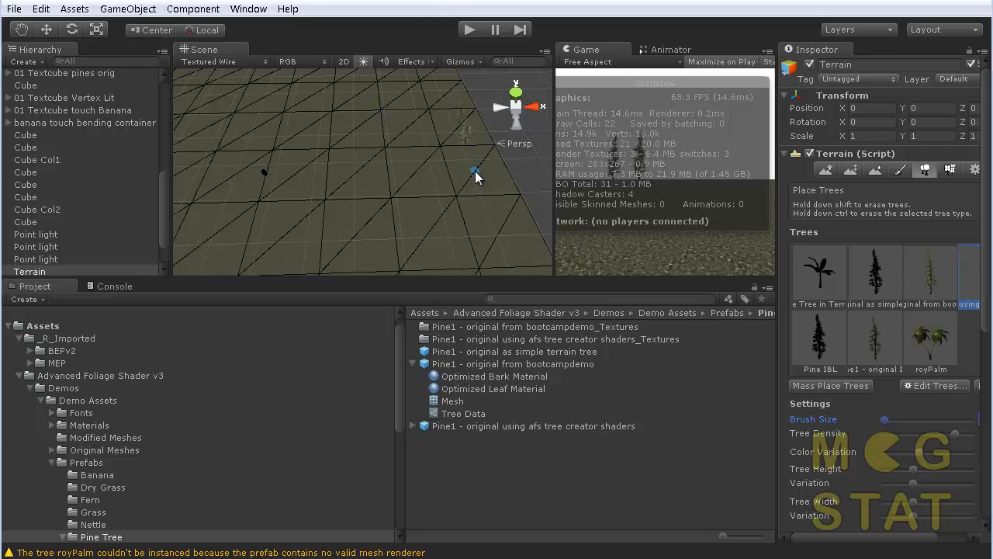
Step: Plant the afs-shader pine and the original pine variant near the front of the terrain
click(818, 341)
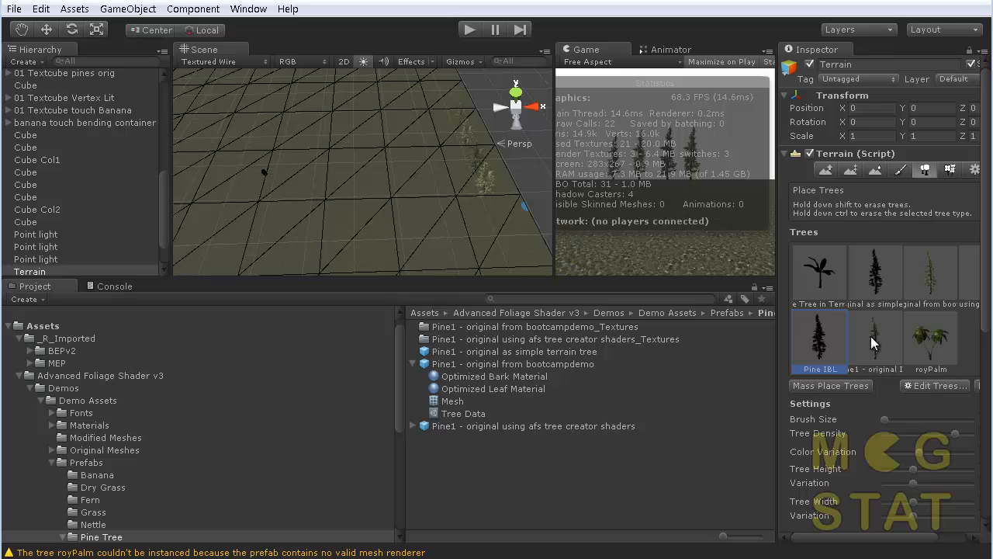
click(875, 341)
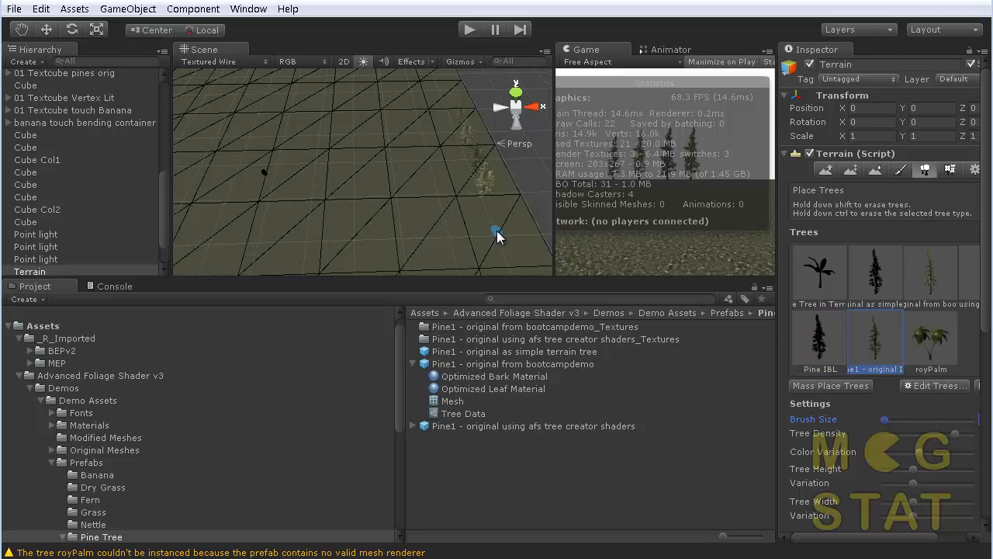
click(501, 231)
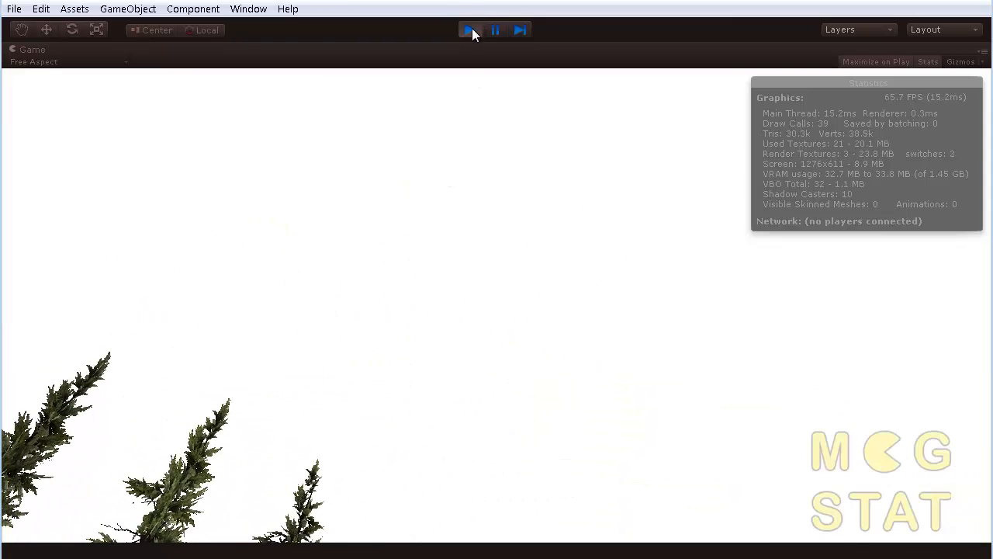
Step: Stop play mode and cycle through the bootcamp, Pine IBL and original pine thumbnails
click(469, 30)
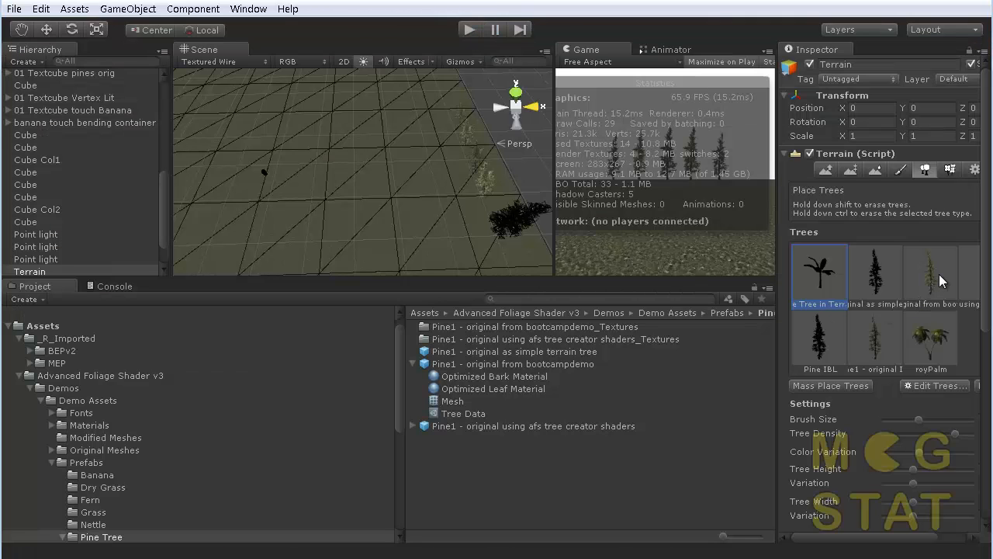
click(931, 274)
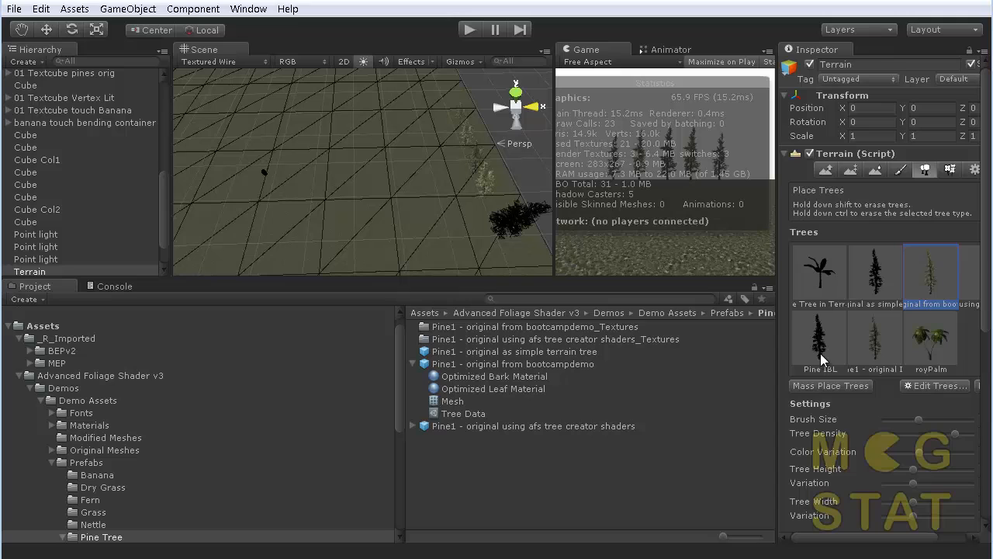
click(875, 338)
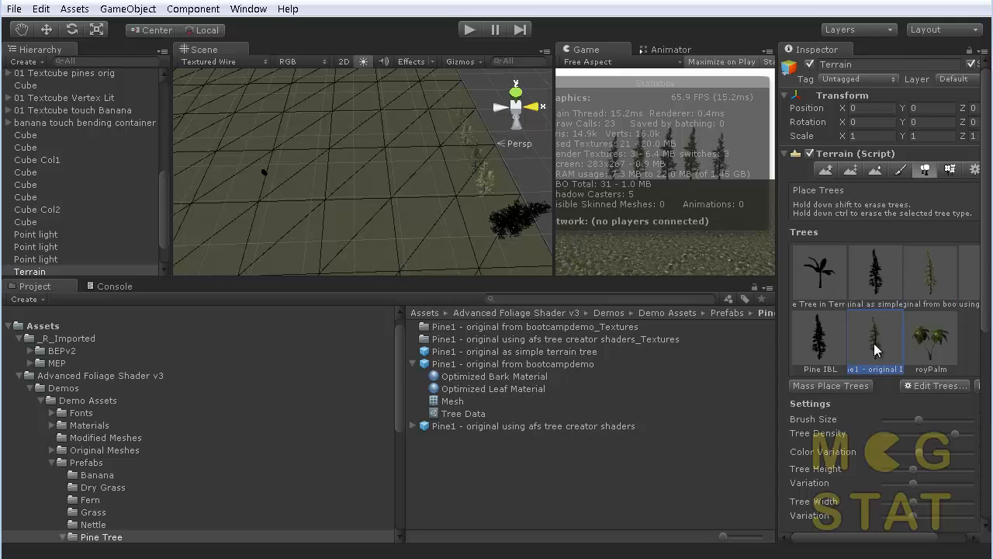
click(380, 152)
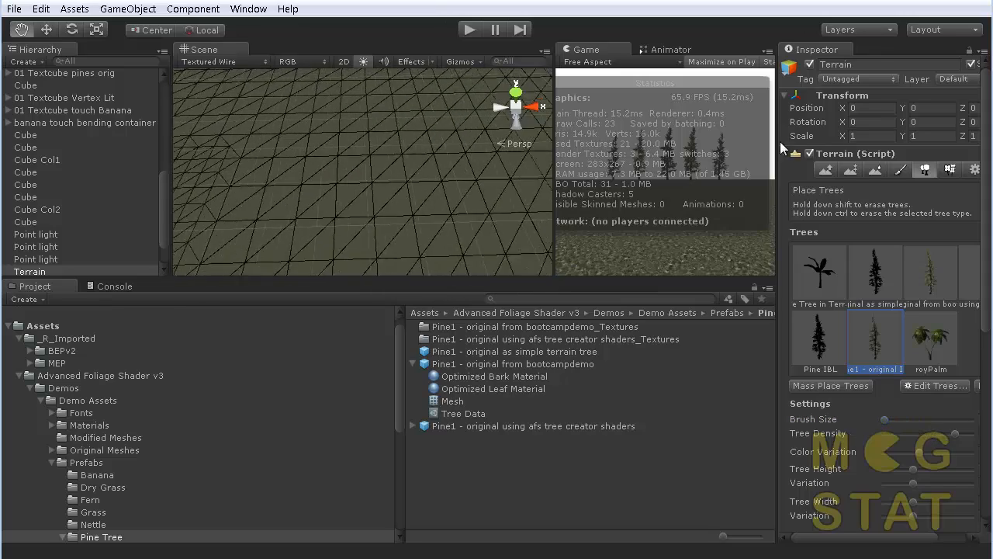
Step: Select the simple terrain pine prototype amid the dense stand of placed pines
click(520, 256)
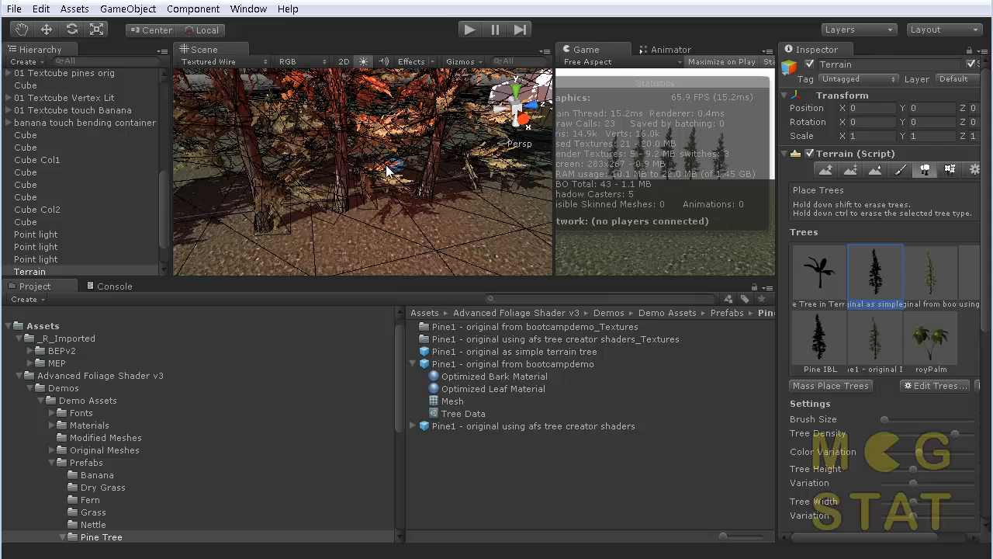
mouse_move(315, 186)
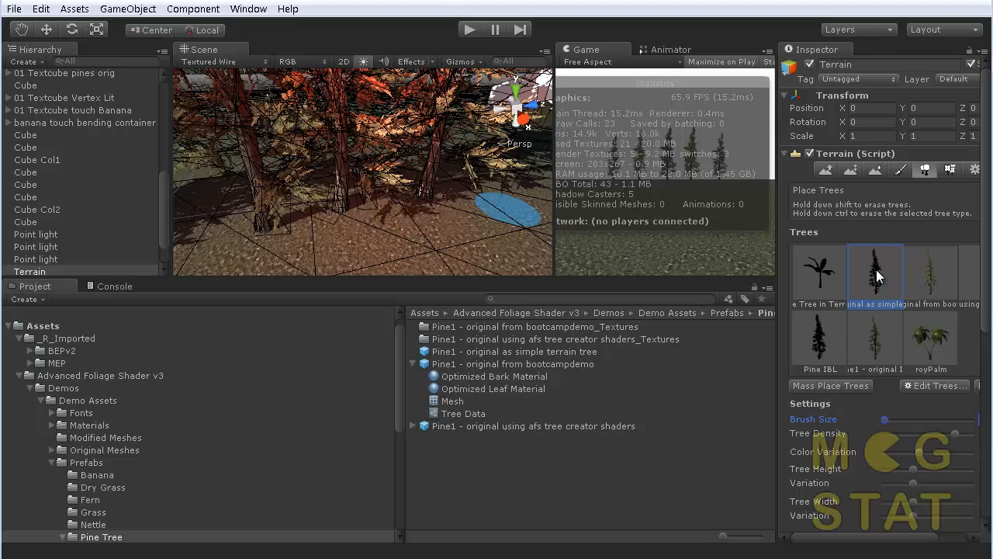
mouse_move(875, 278)
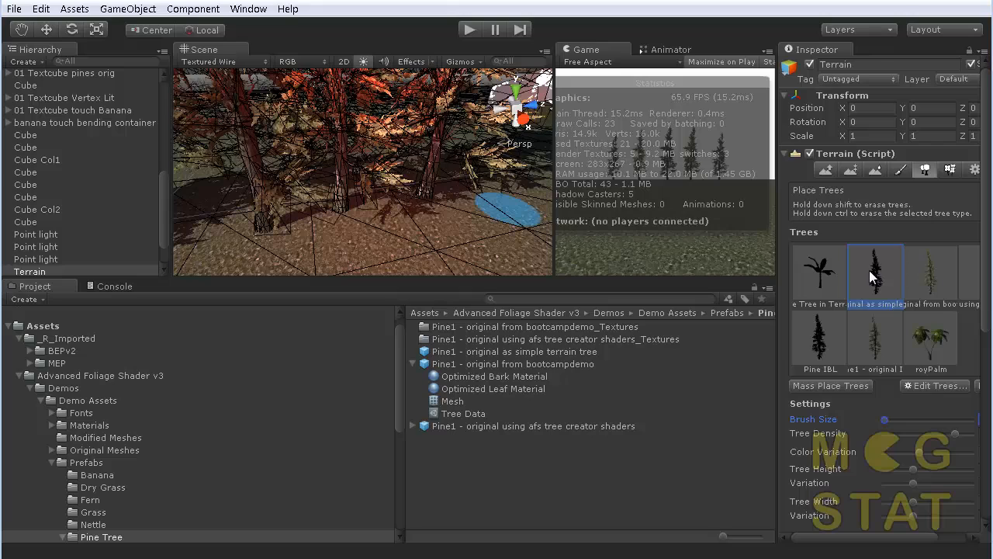
mouse_move(875, 276)
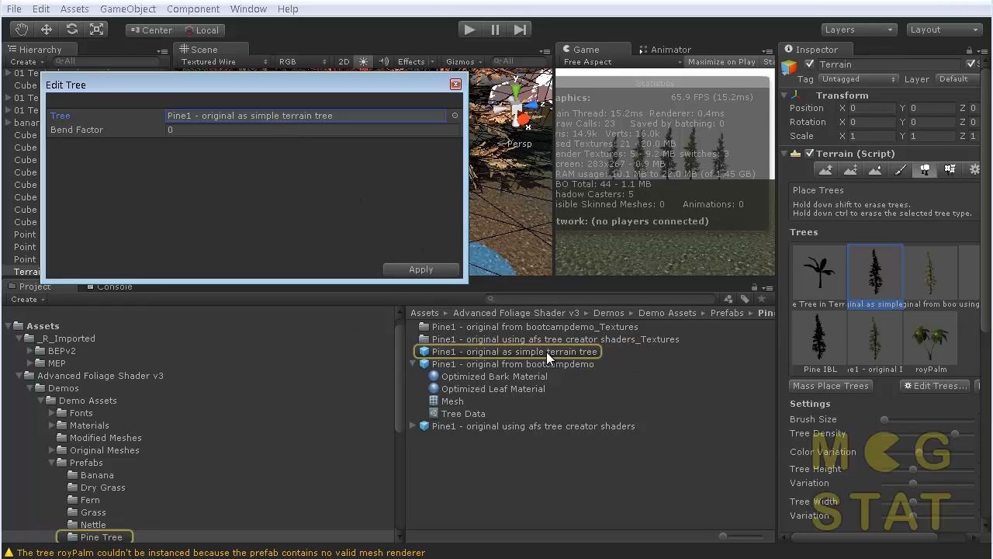
Step: Select the simple terrain pine prefab and inspect its mesh, collider and AFS Simple Terrain Tree IBL shader
click(514, 351)
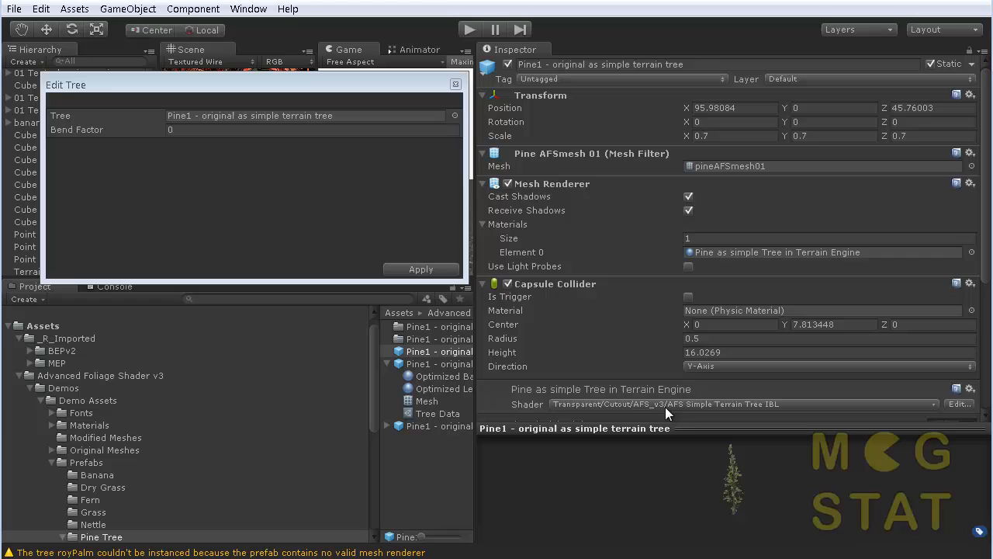
mouse_move(734, 409)
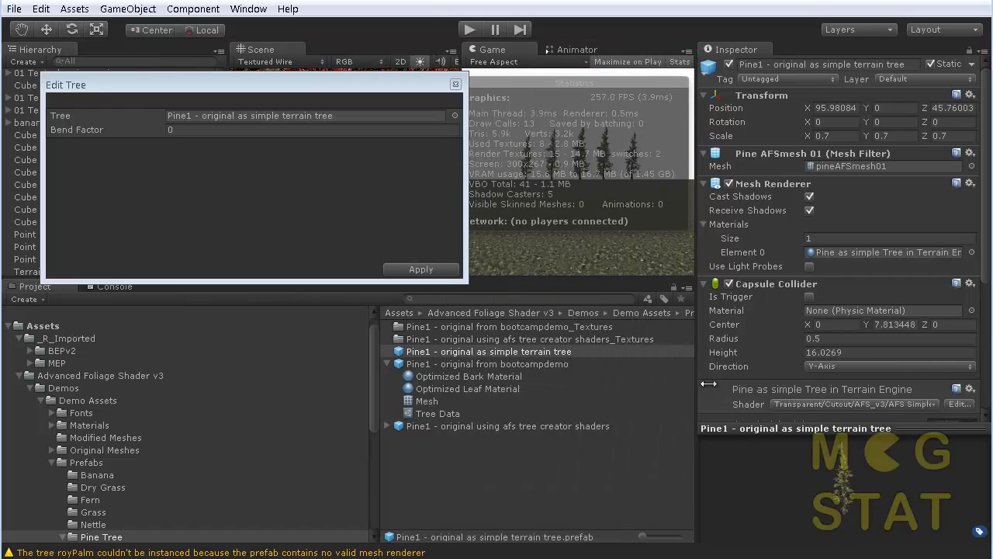
click(488, 351)
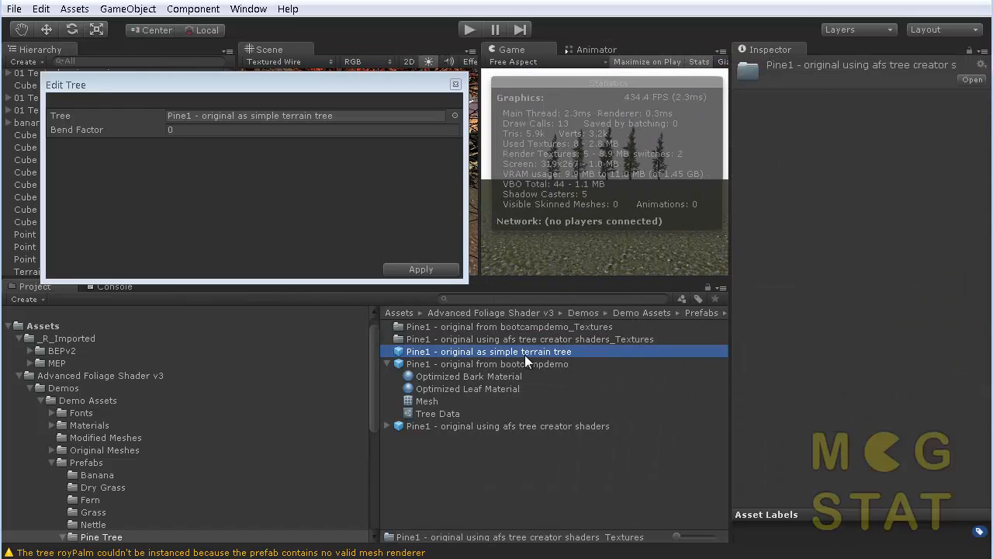